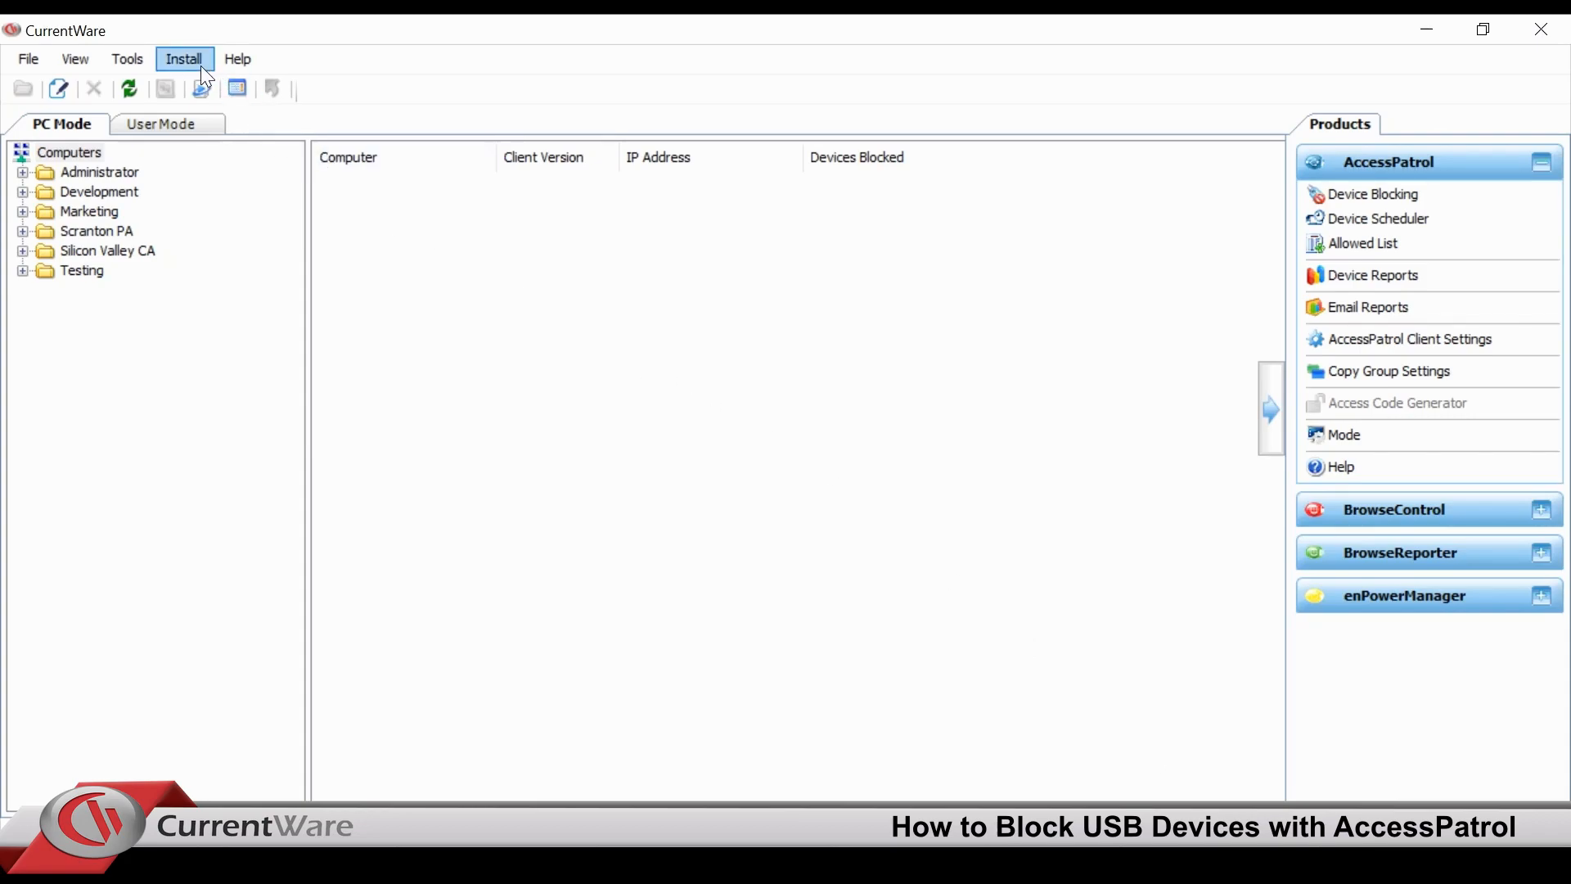
Start a remote client installation and cancel it before choosing target computers.
{"action": "left_click", "coordinate": [183, 59]}
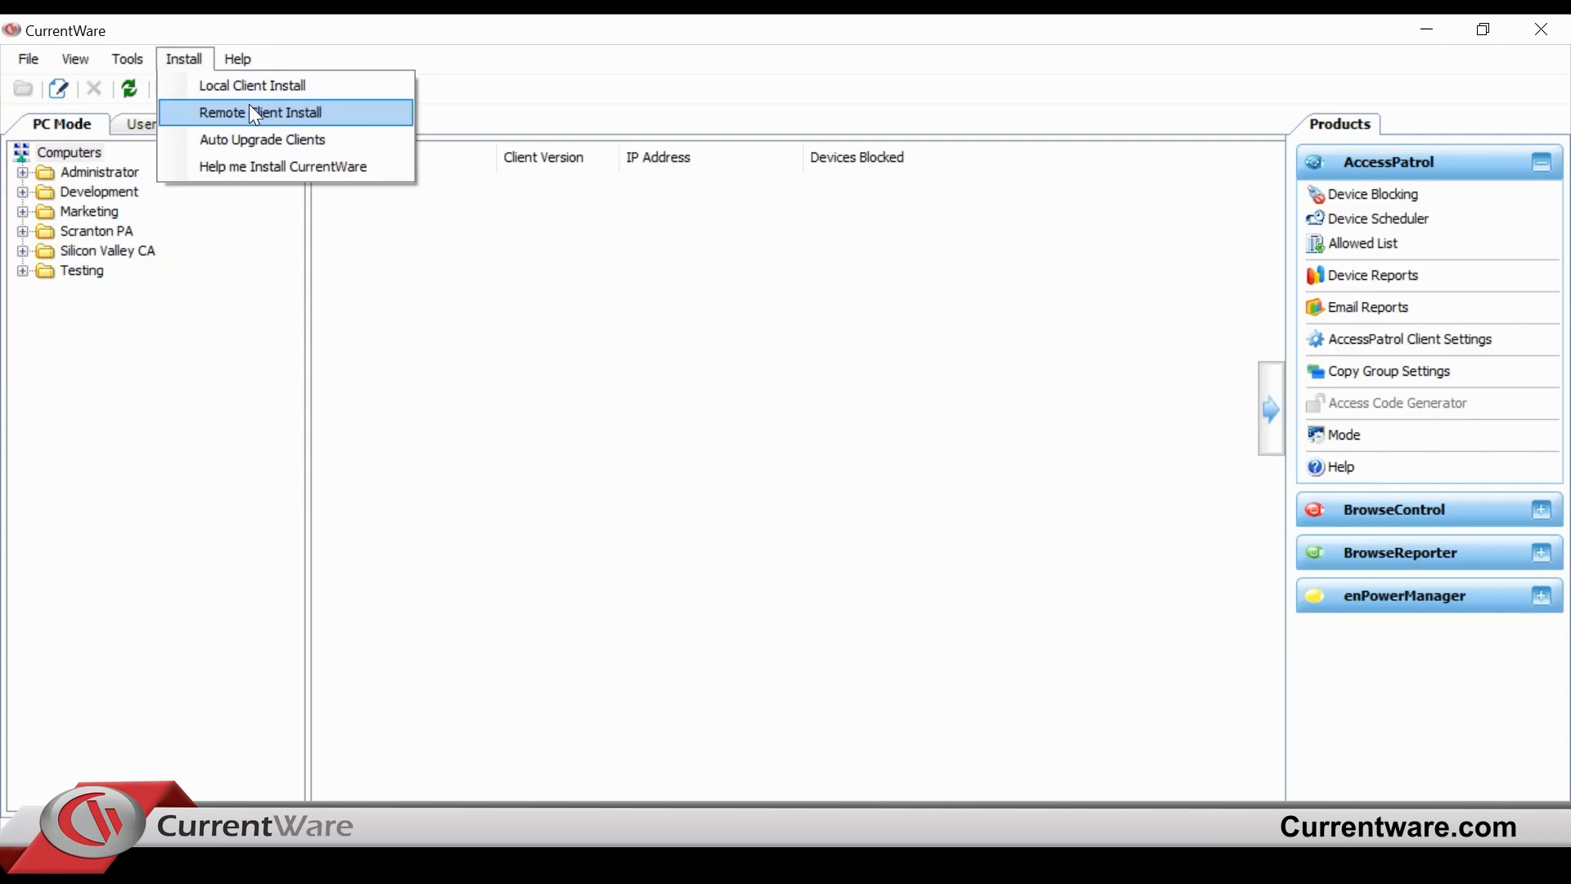
{"action": "left_click", "coordinate": [252, 113]}
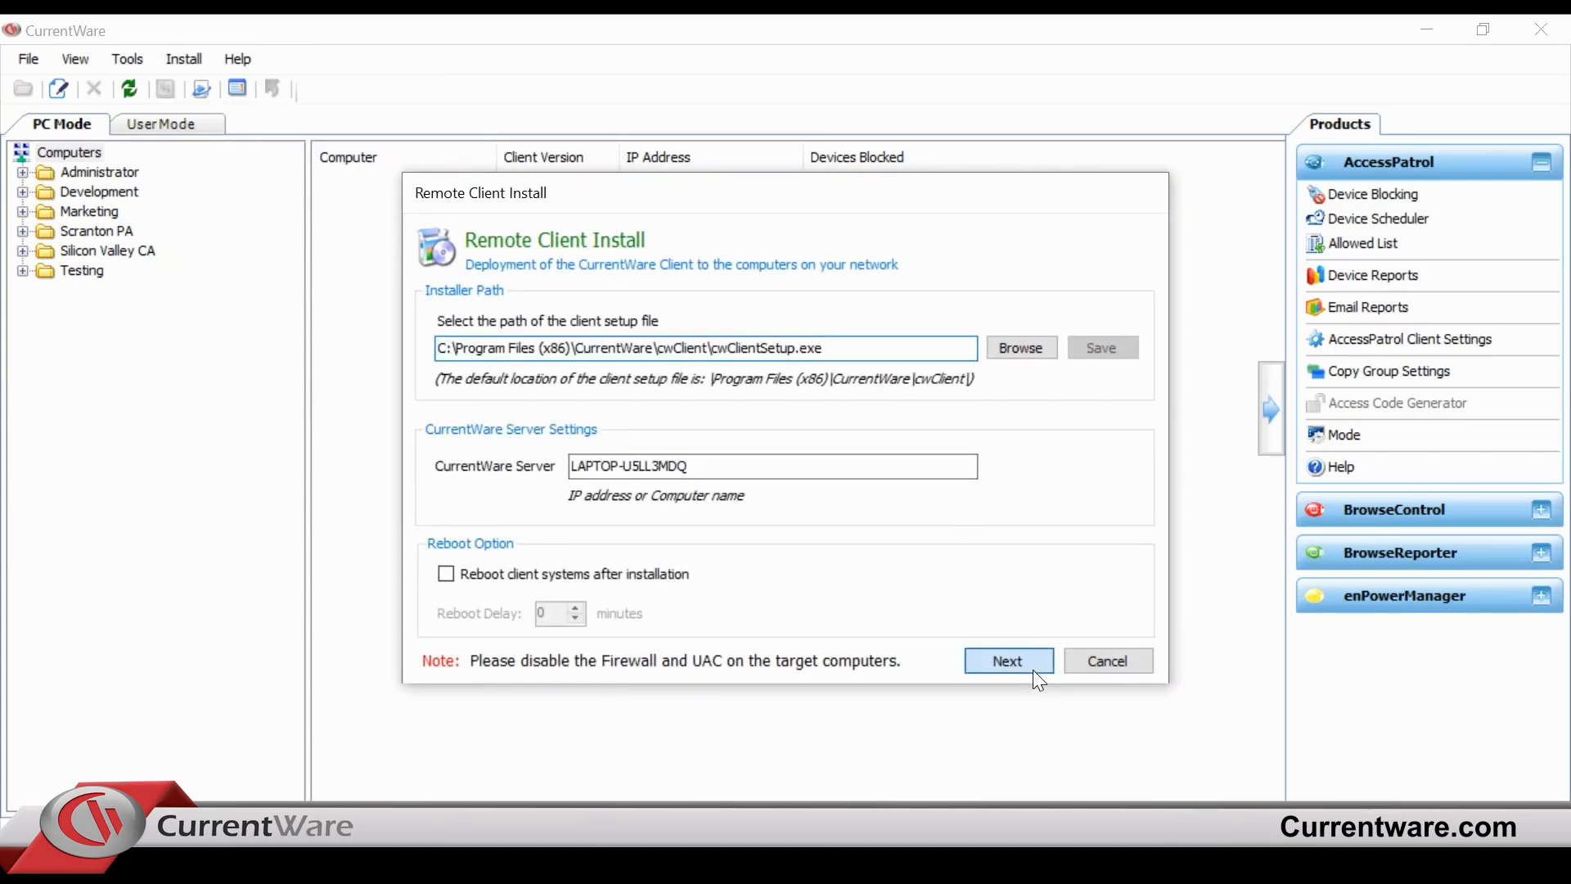
{"action": "left_click", "coordinate": [1007, 660]}
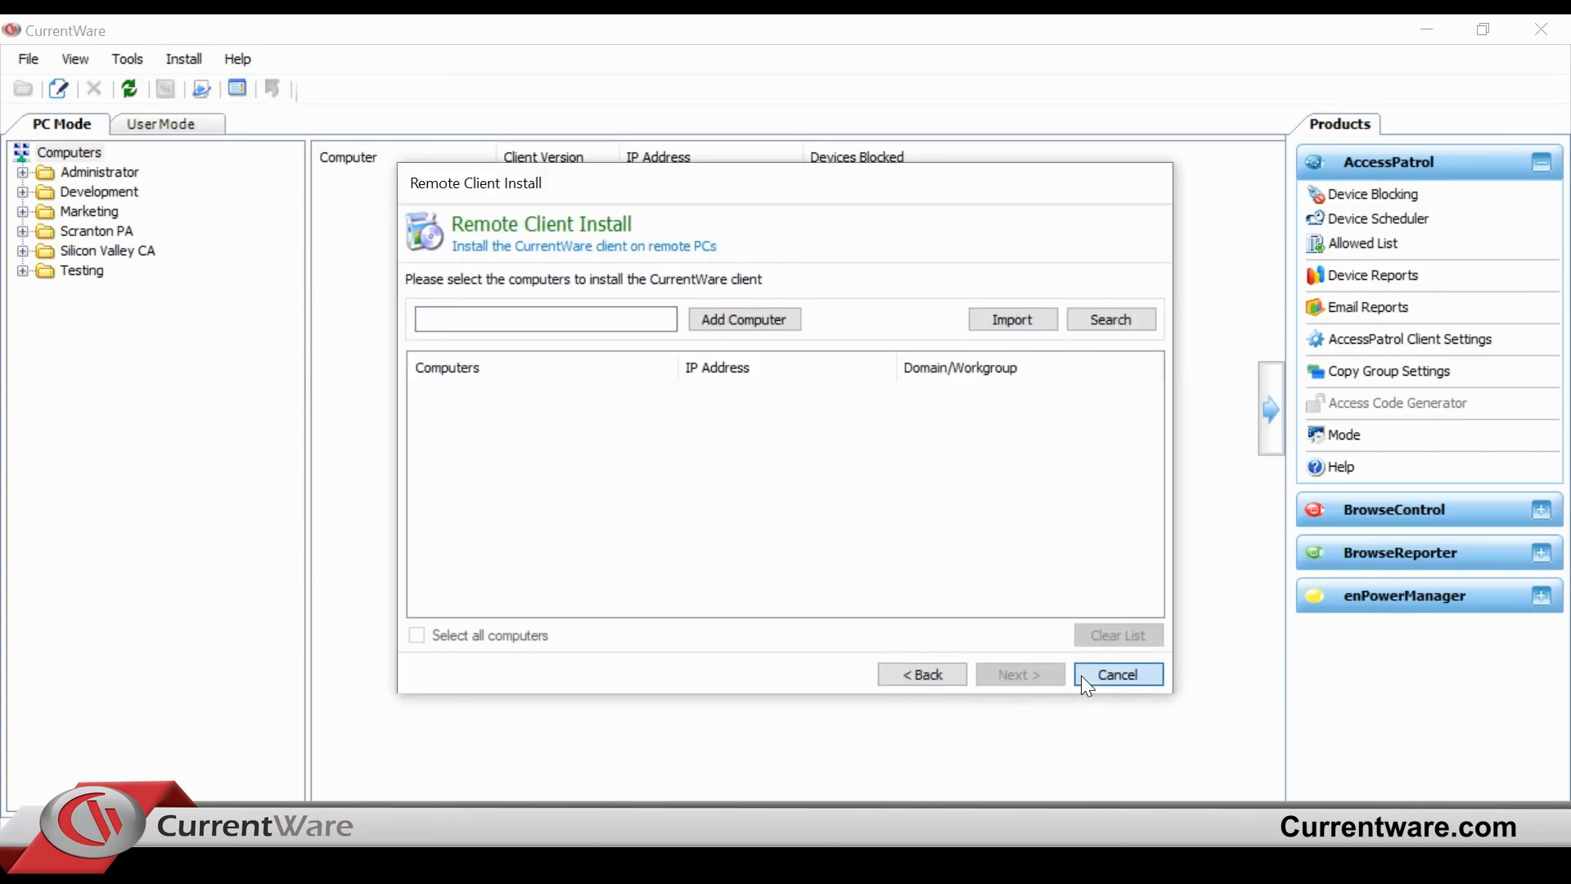
{"action": "left_click", "coordinate": [1117, 673]}
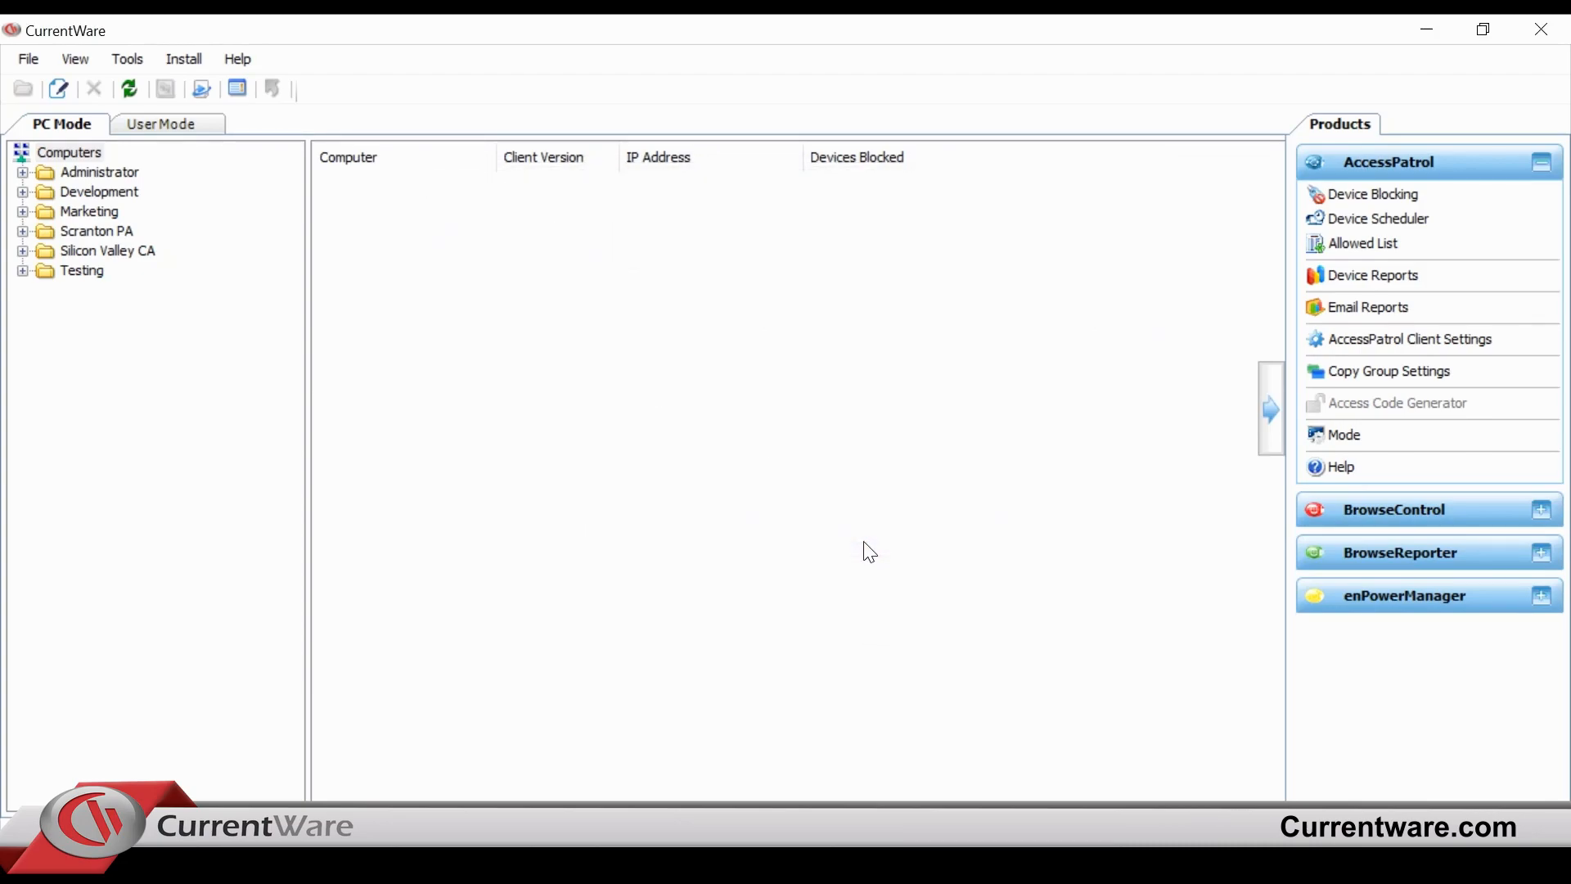
Select the top-level Computers group and expand all groups to list every computer.
{"action": "left_click", "coordinate": [69, 151]}
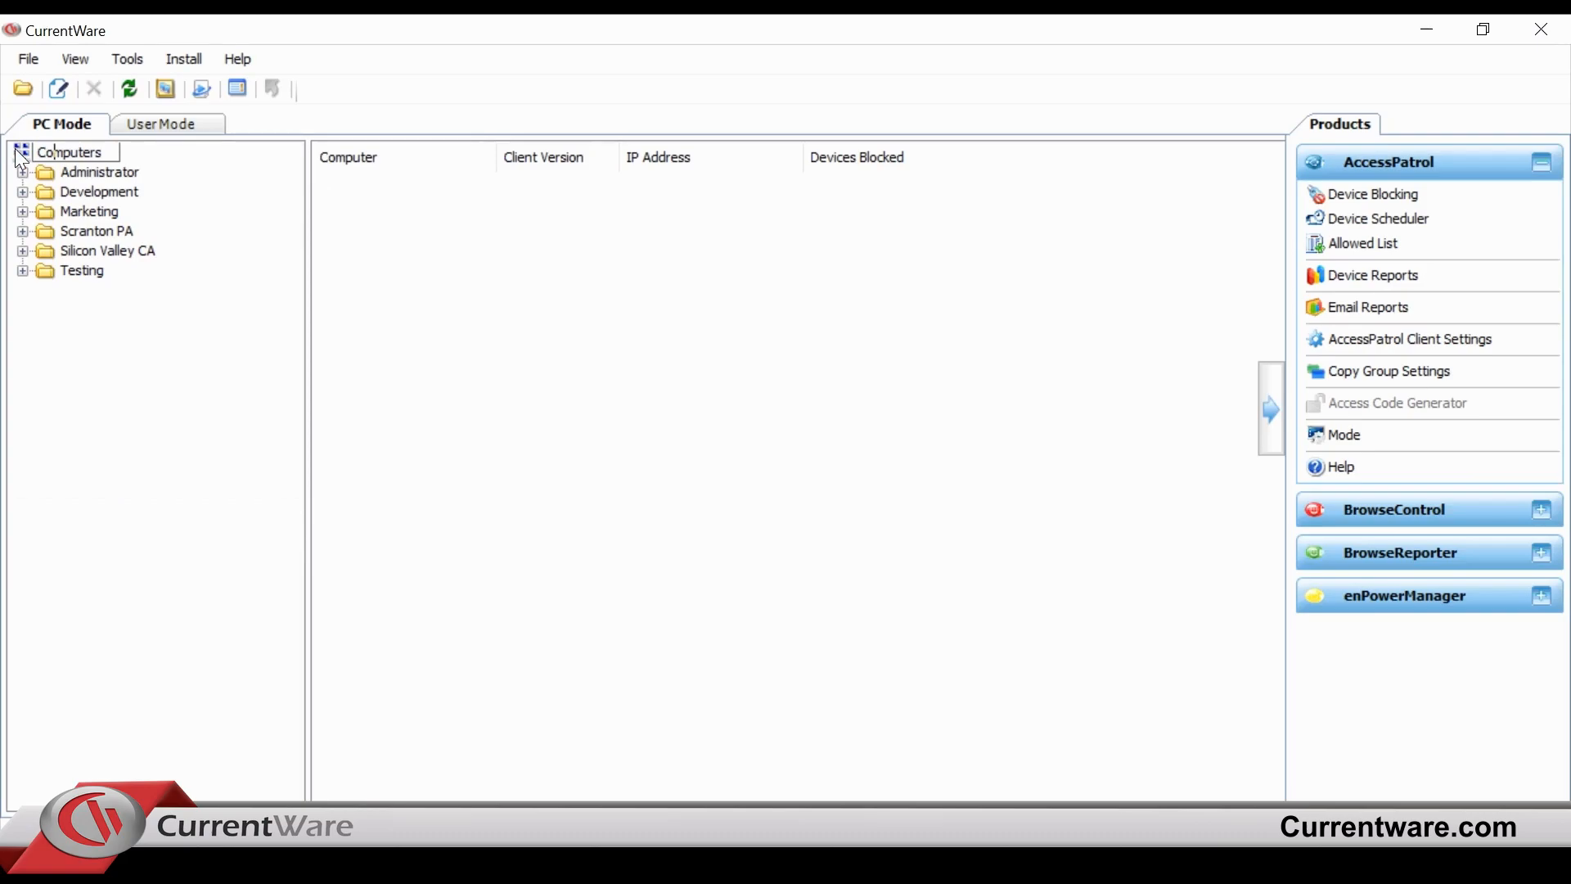
{"action": "left_click", "coordinate": [69, 151]}
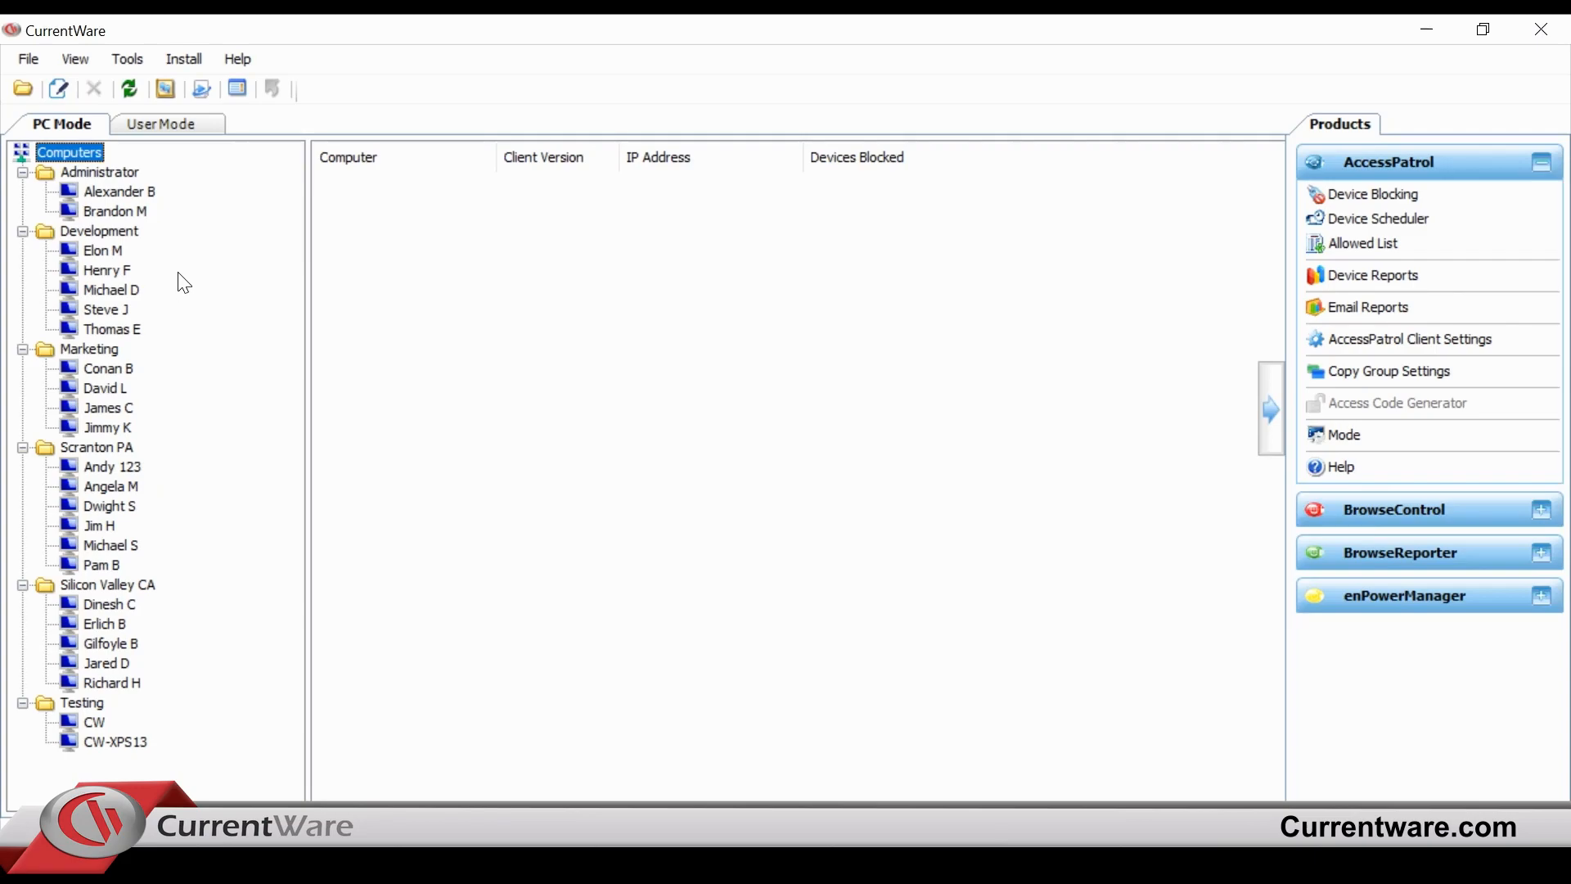
{"action": "mouse_move", "coordinate": [172, 279]}
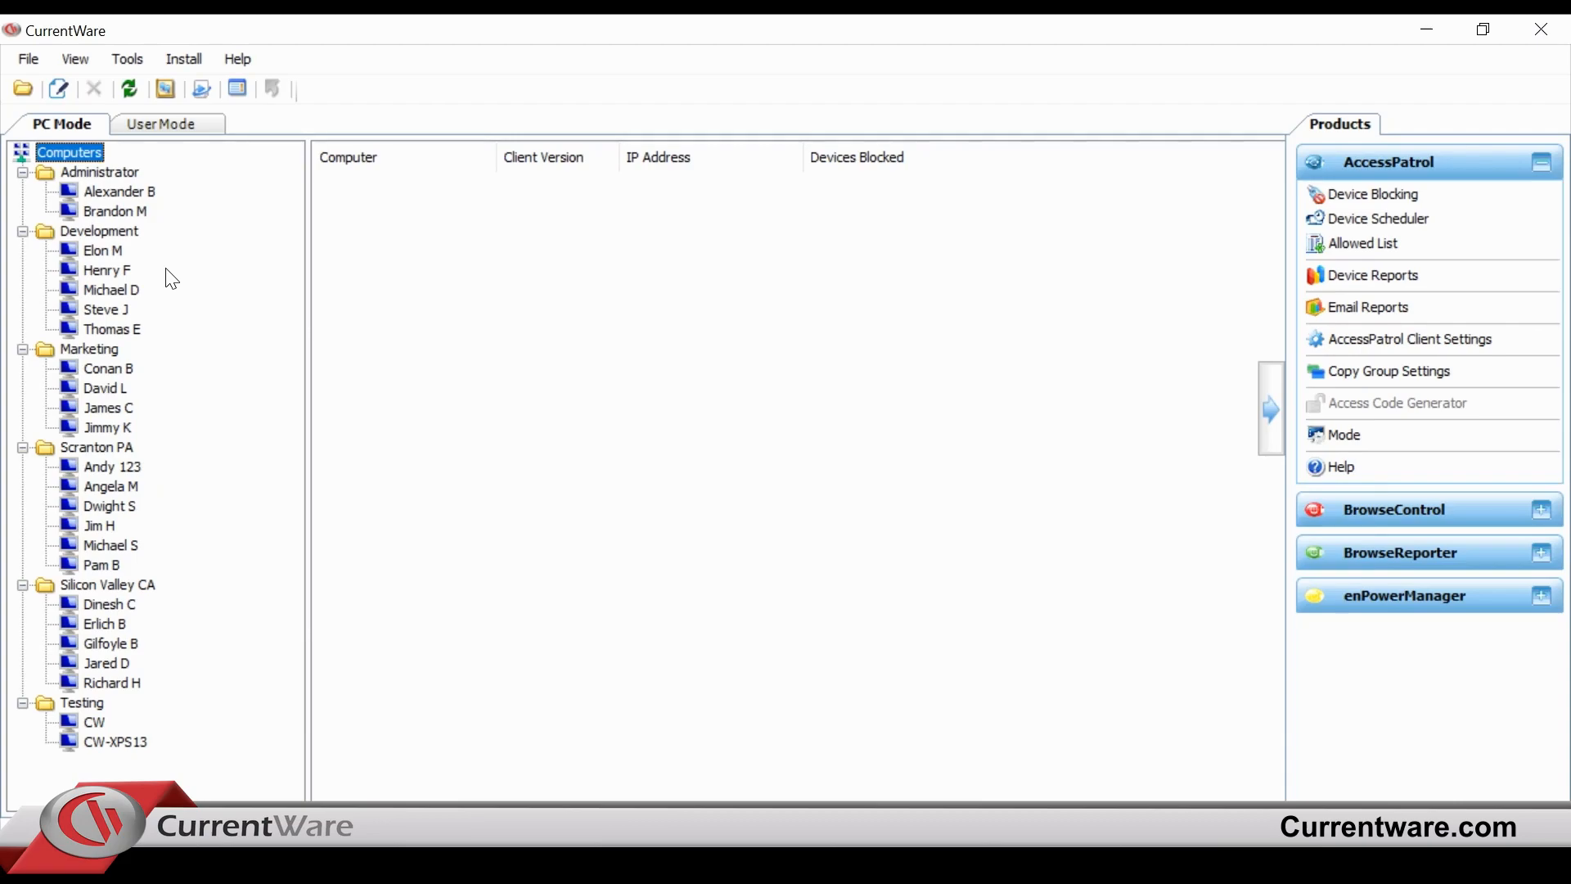
{"action": "mouse_move", "coordinate": [245, 425]}
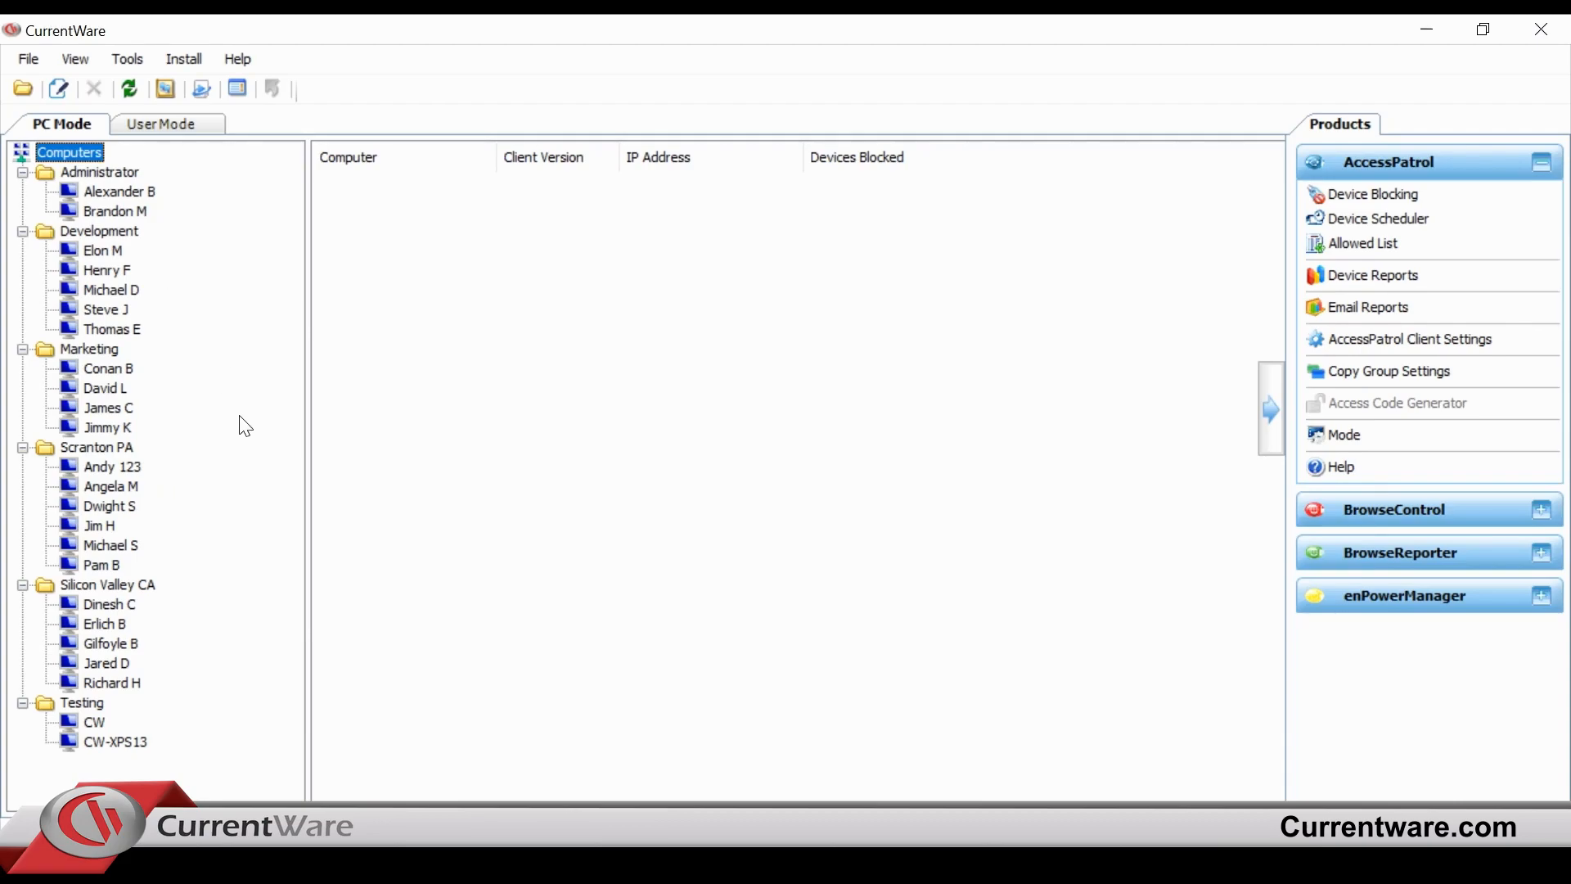
{"action": "mouse_move", "coordinate": [239, 427]}
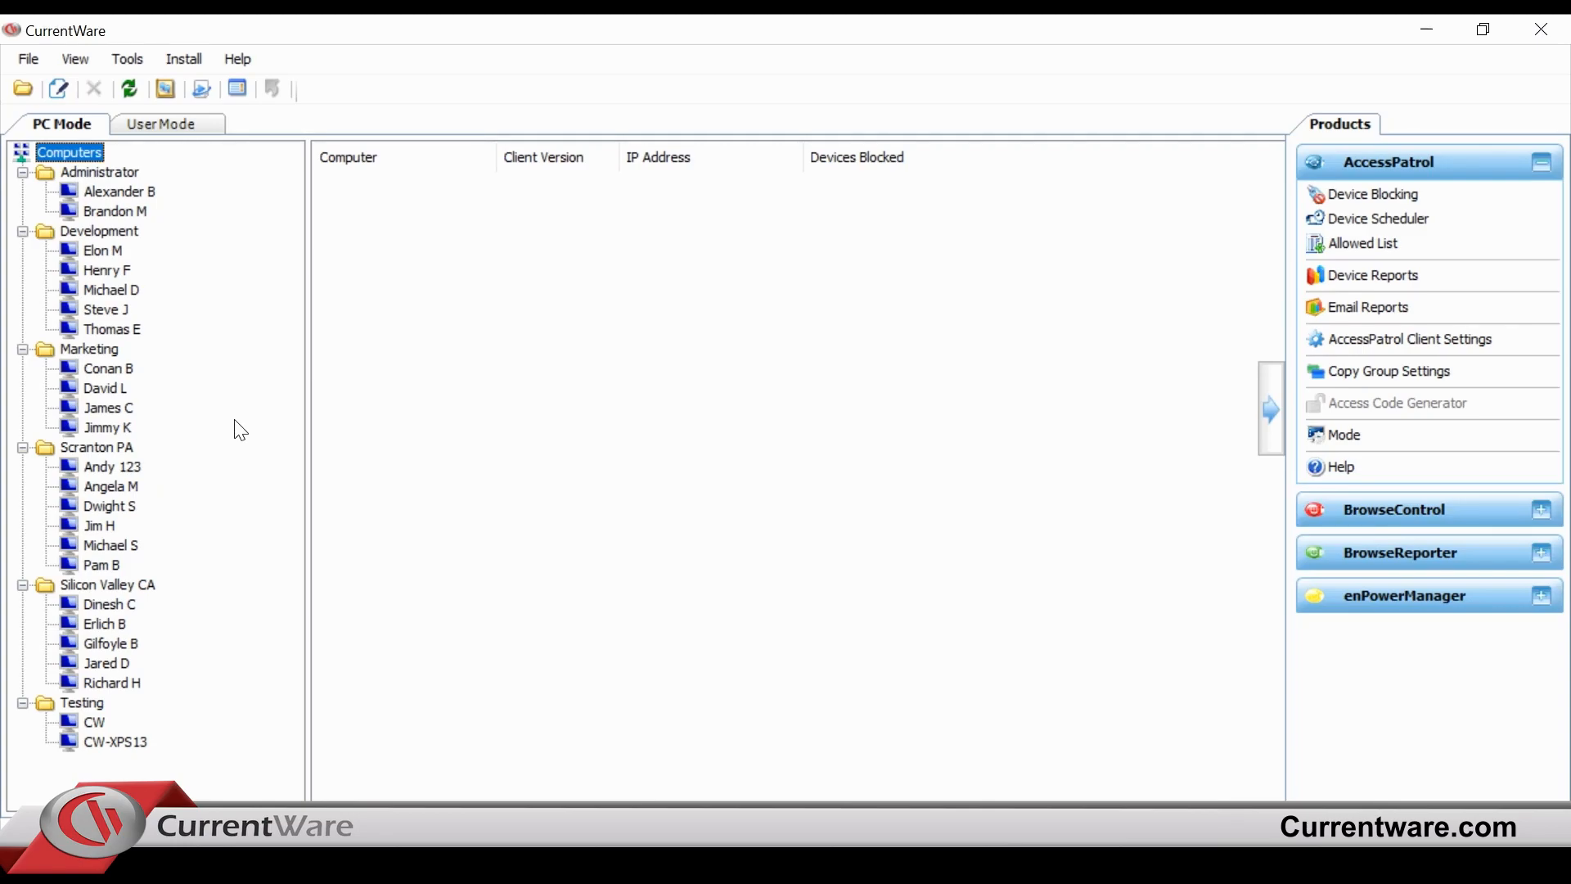
{"action": "mouse_move", "coordinate": [895, 311]}
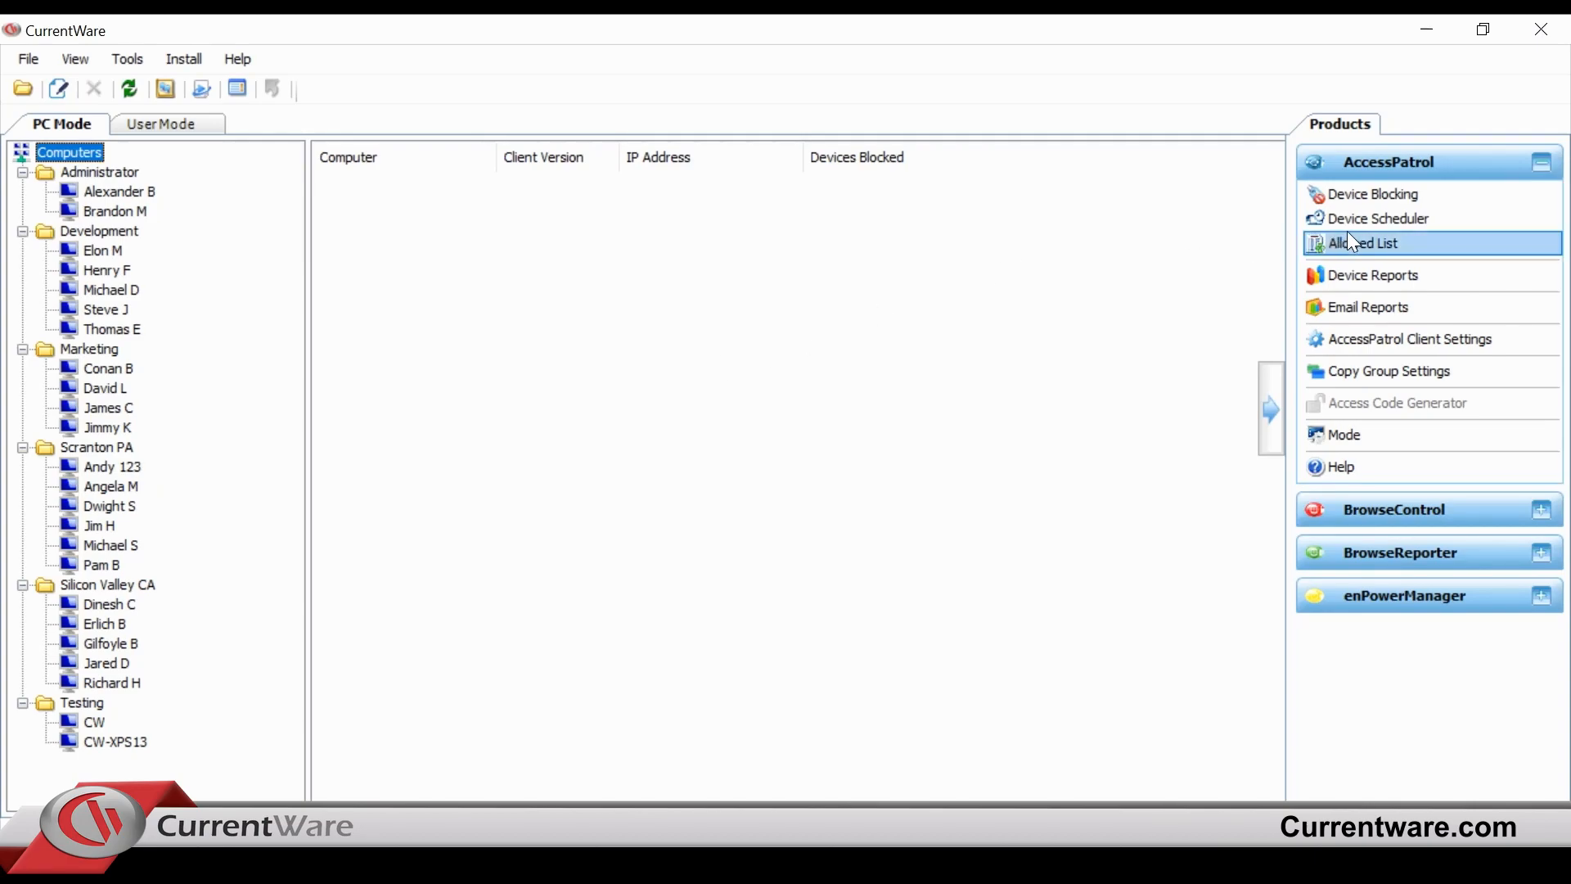
{"action": "mouse_move", "coordinate": [1371, 275]}
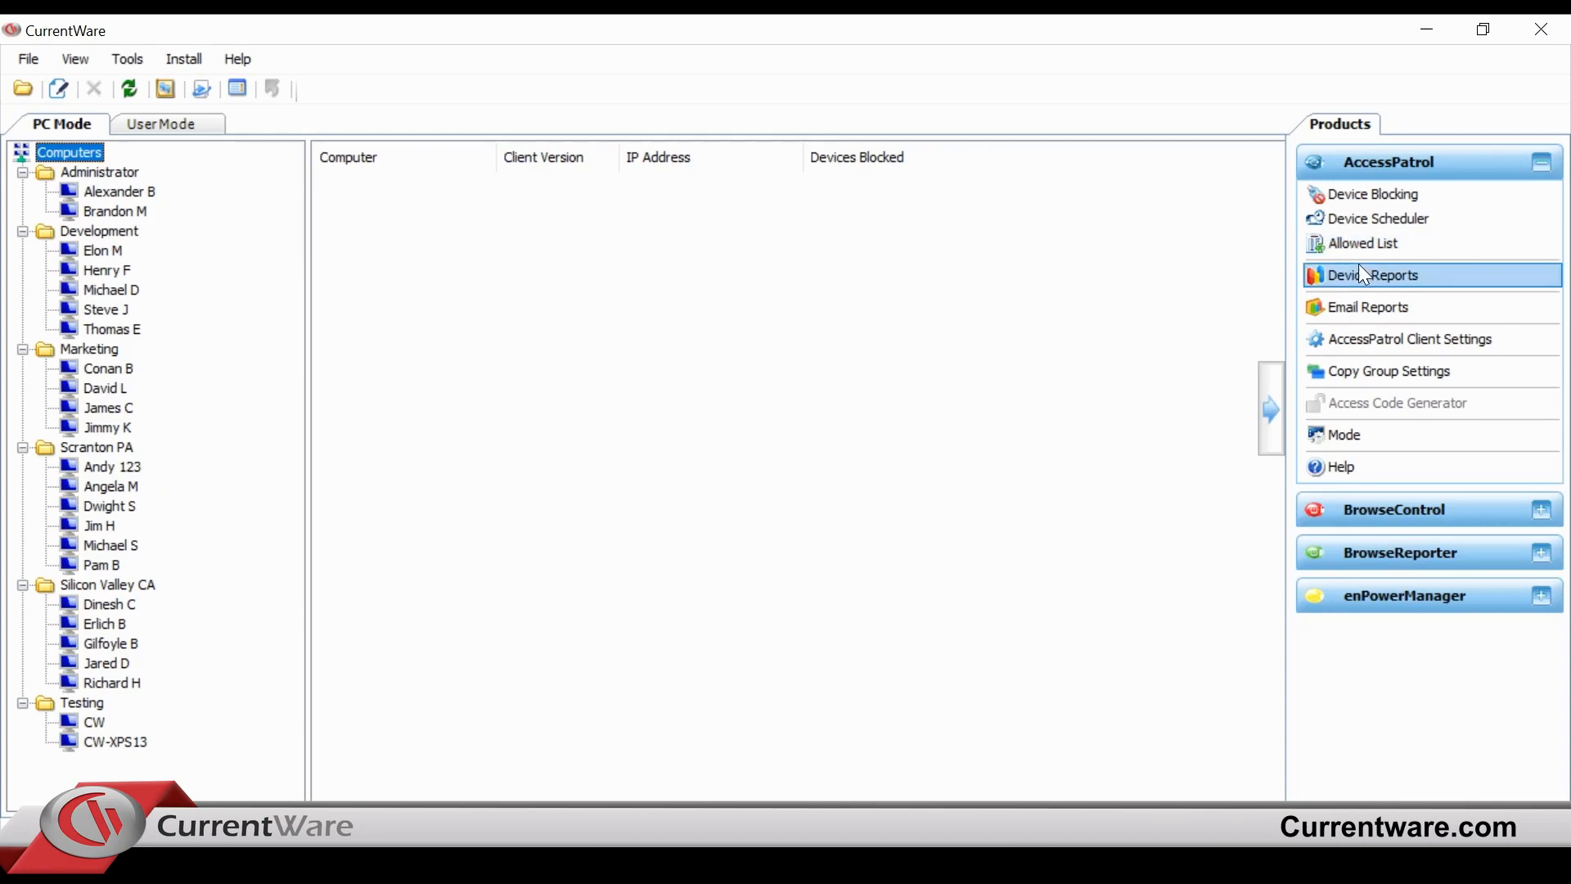
{"action": "left_click", "coordinate": [1373, 275]}
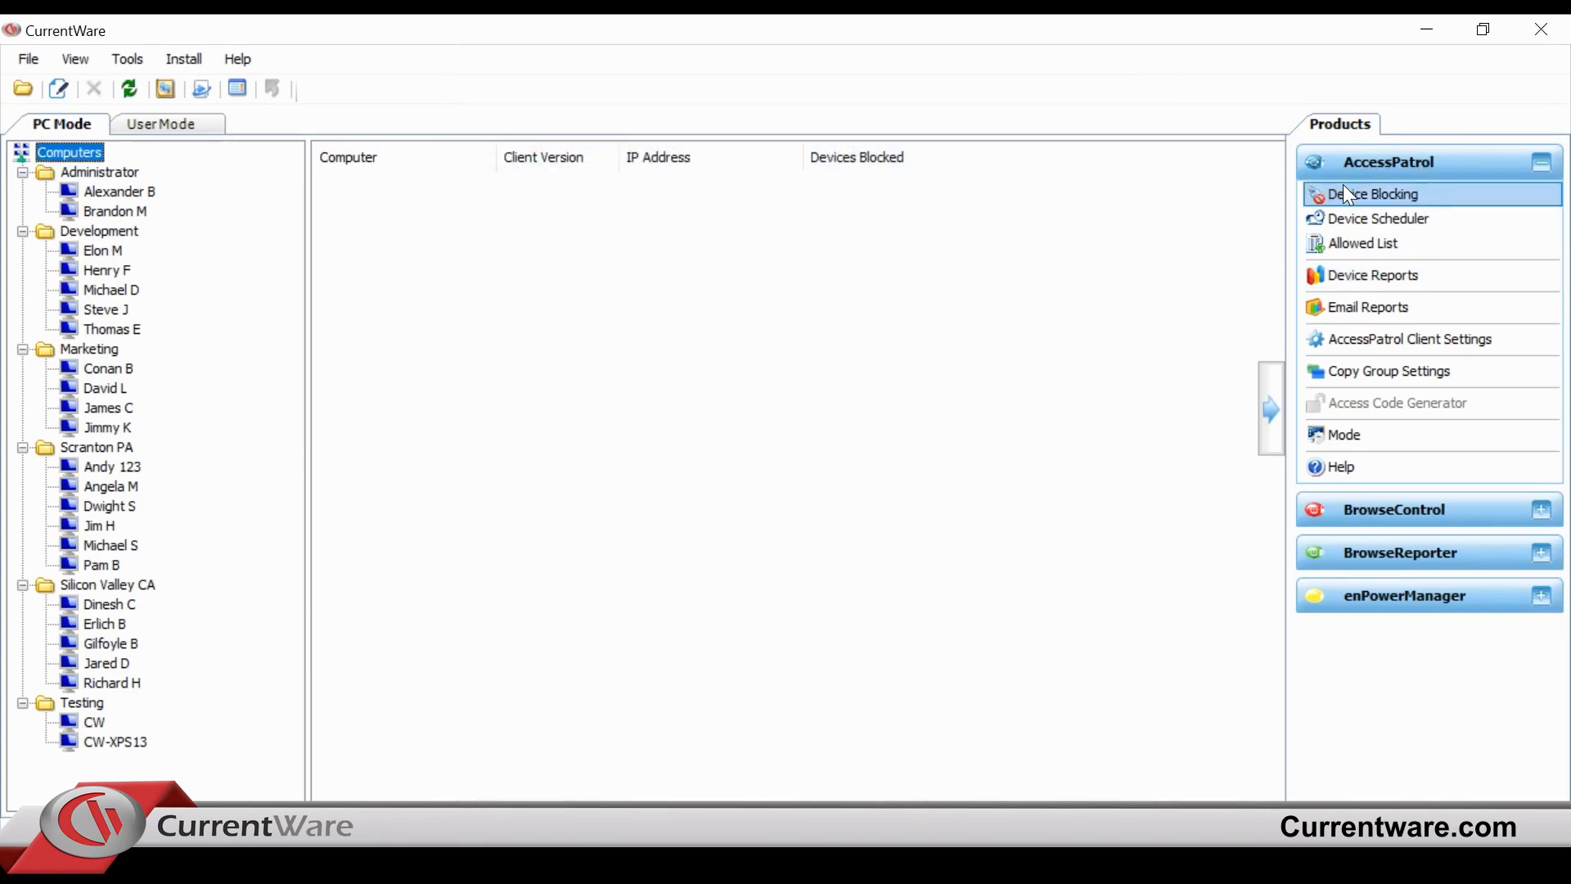
Set USB removable storage to No Access for the Computers group, then cancel the dialog.
{"action": "left_click", "coordinate": [1375, 193]}
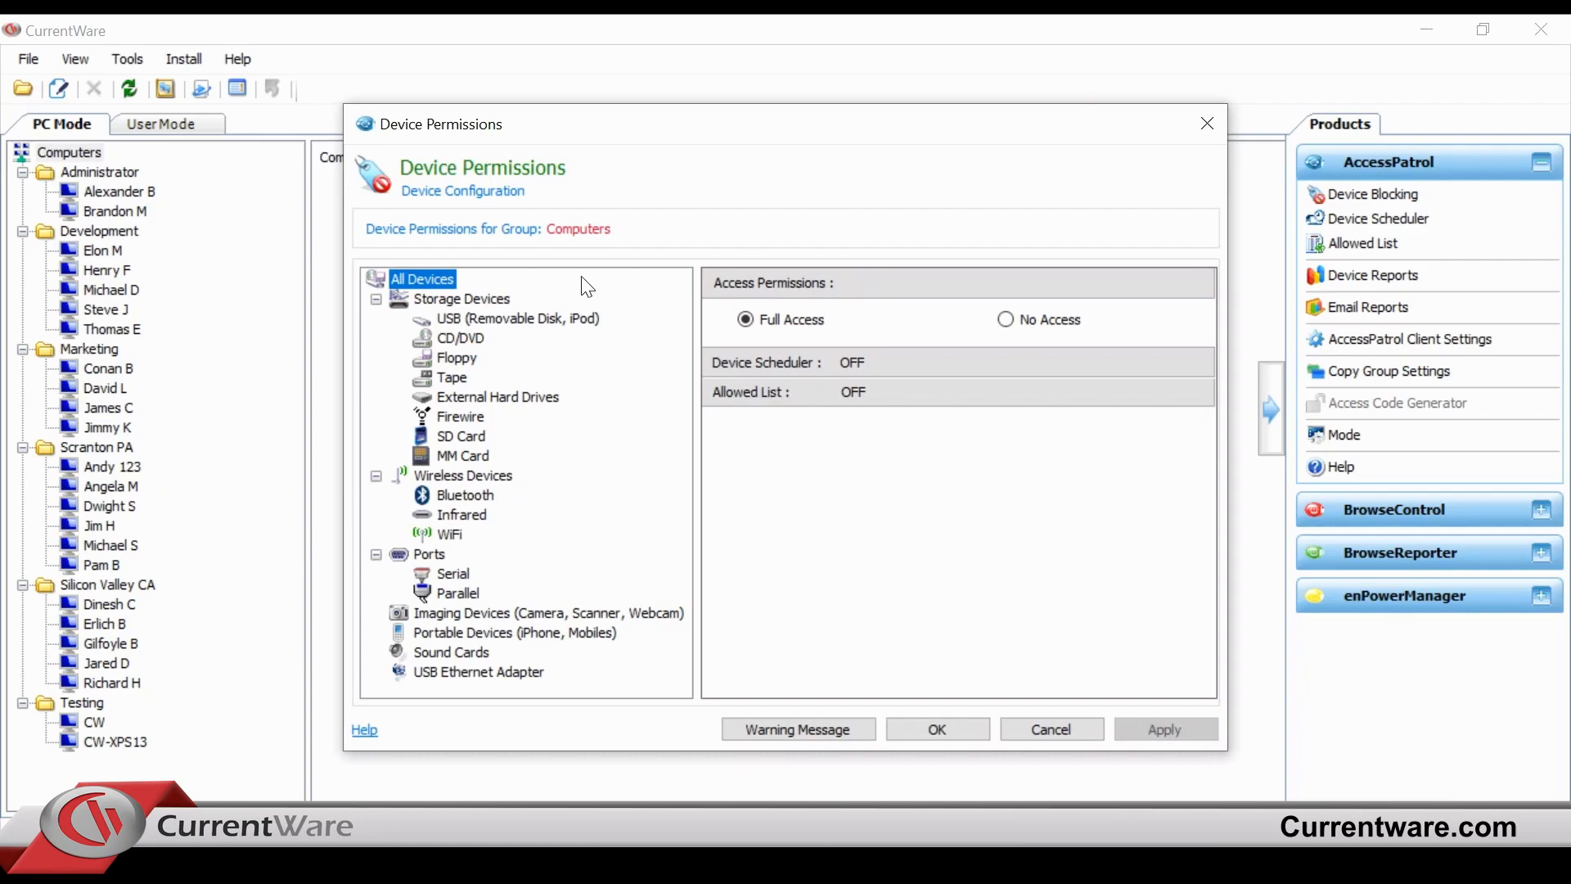
{"action": "mouse_move", "coordinate": [501, 306]}
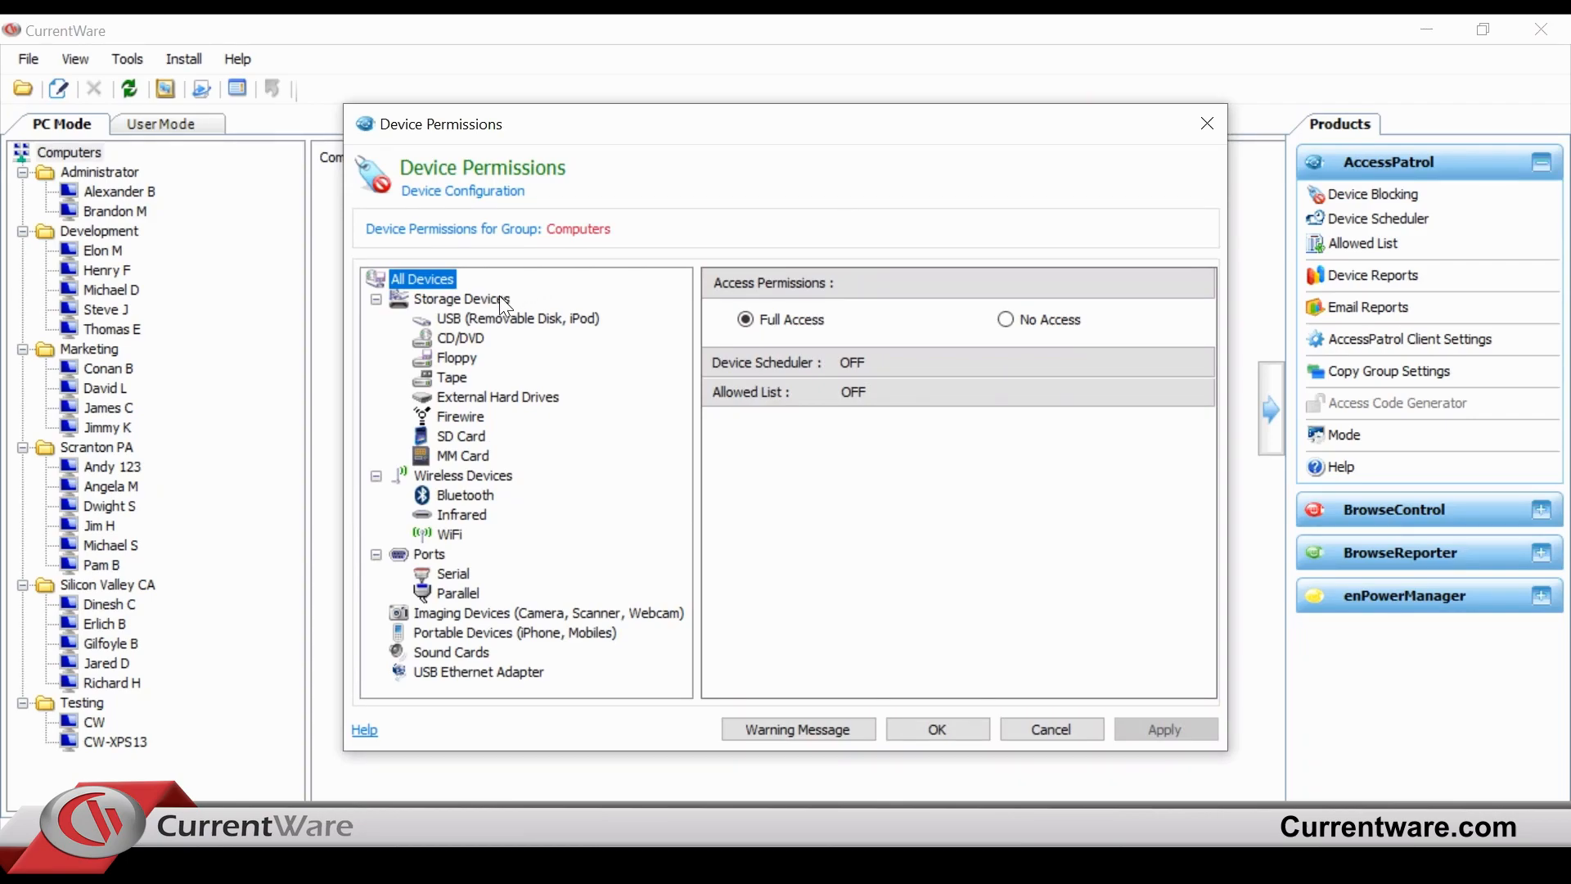
{"action": "left_click", "coordinate": [460, 298]}
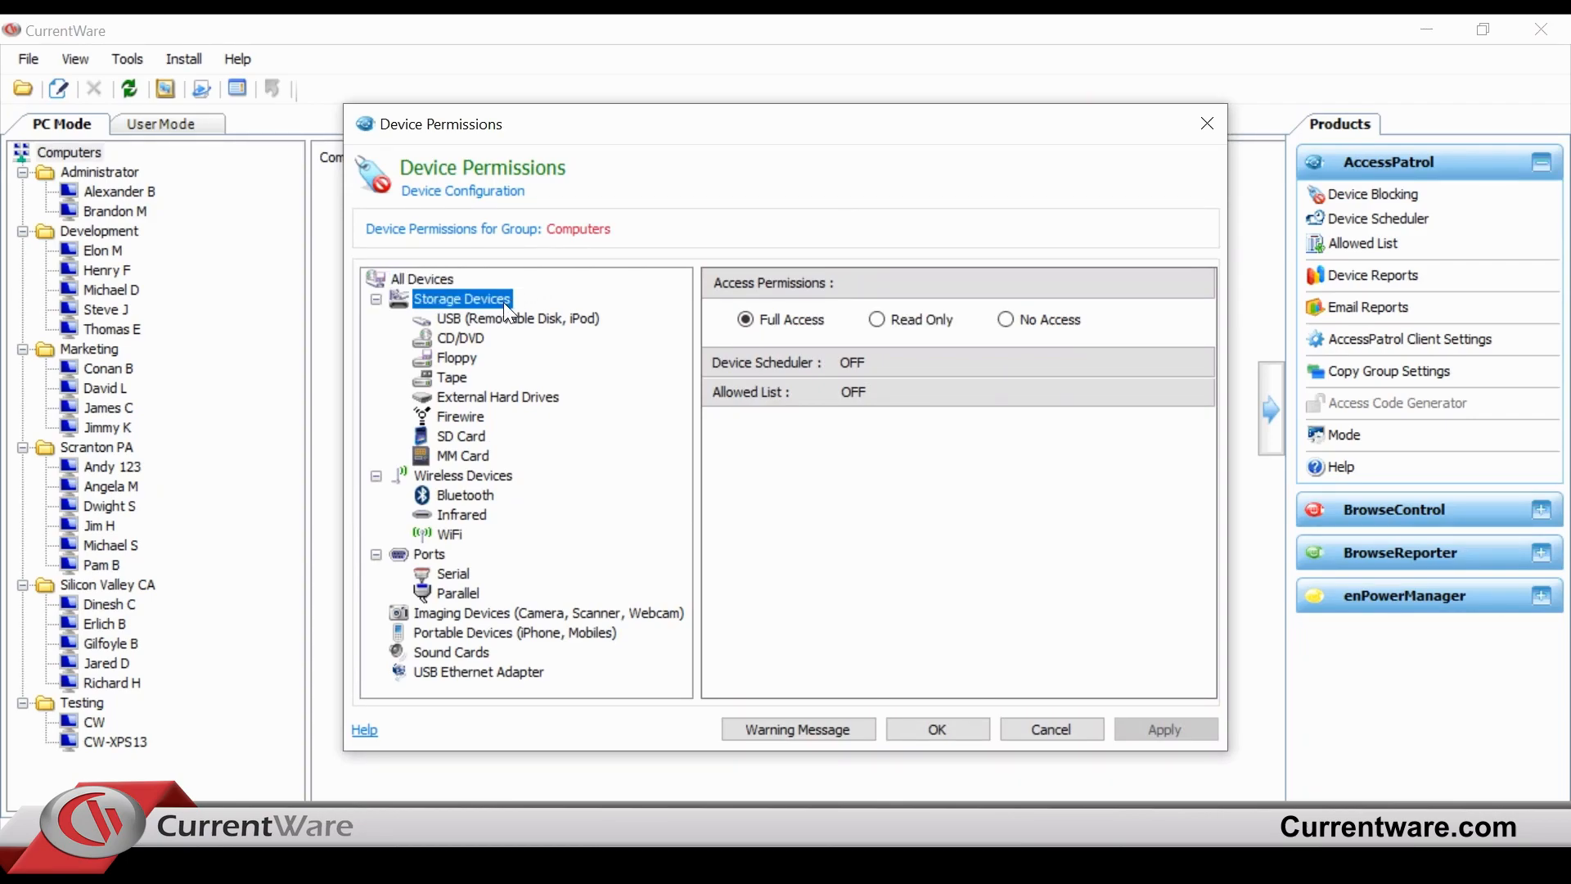
{"action": "mouse_move", "coordinate": [491, 415]}
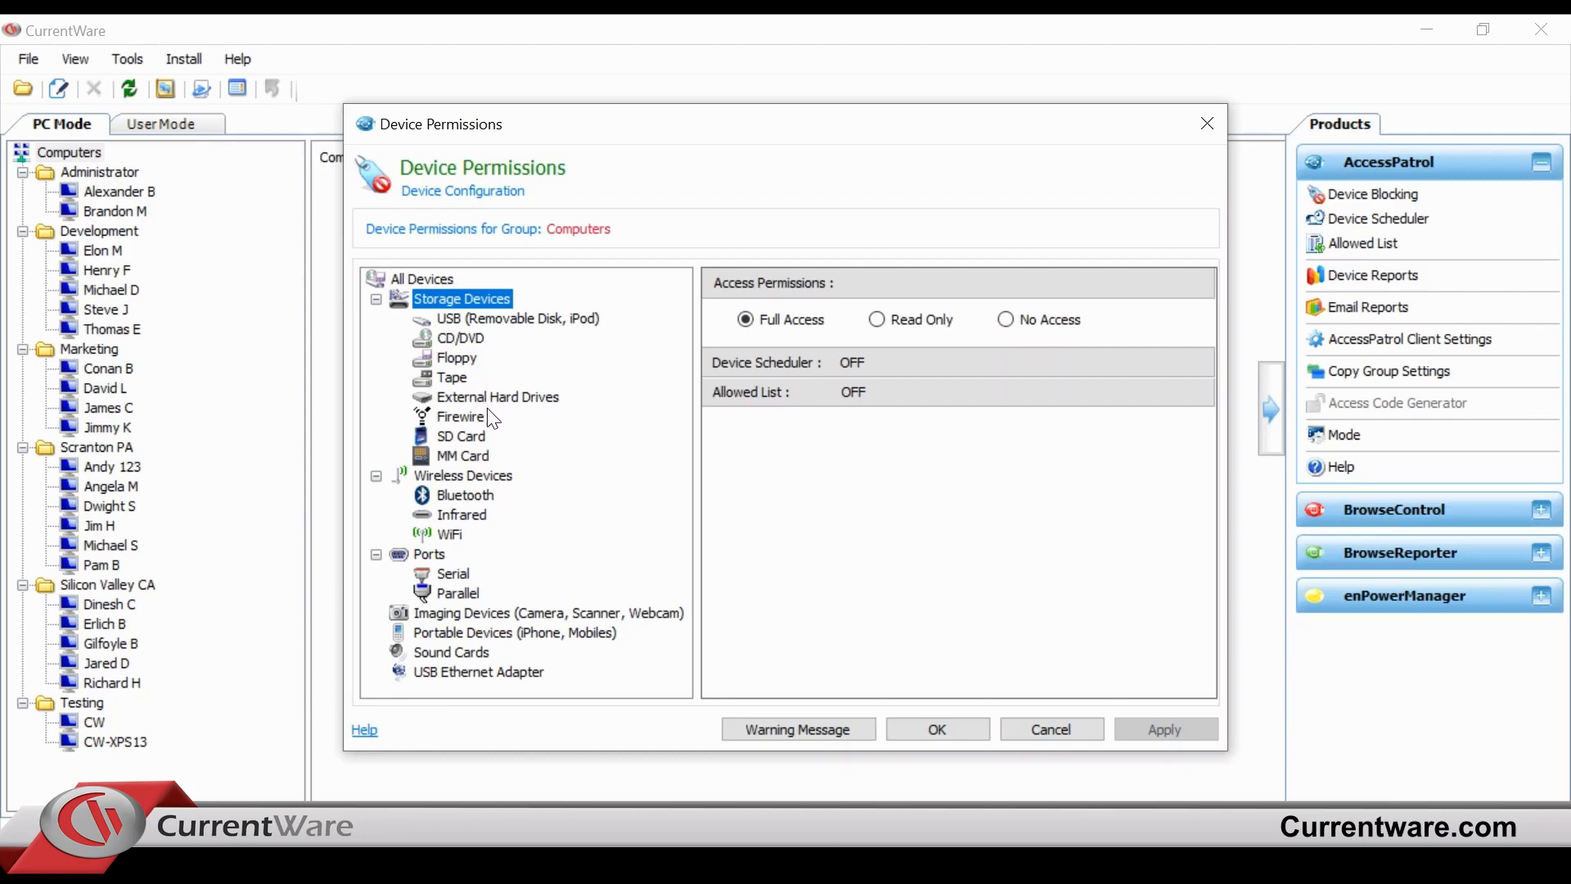
{"action": "mouse_move", "coordinate": [484, 520]}
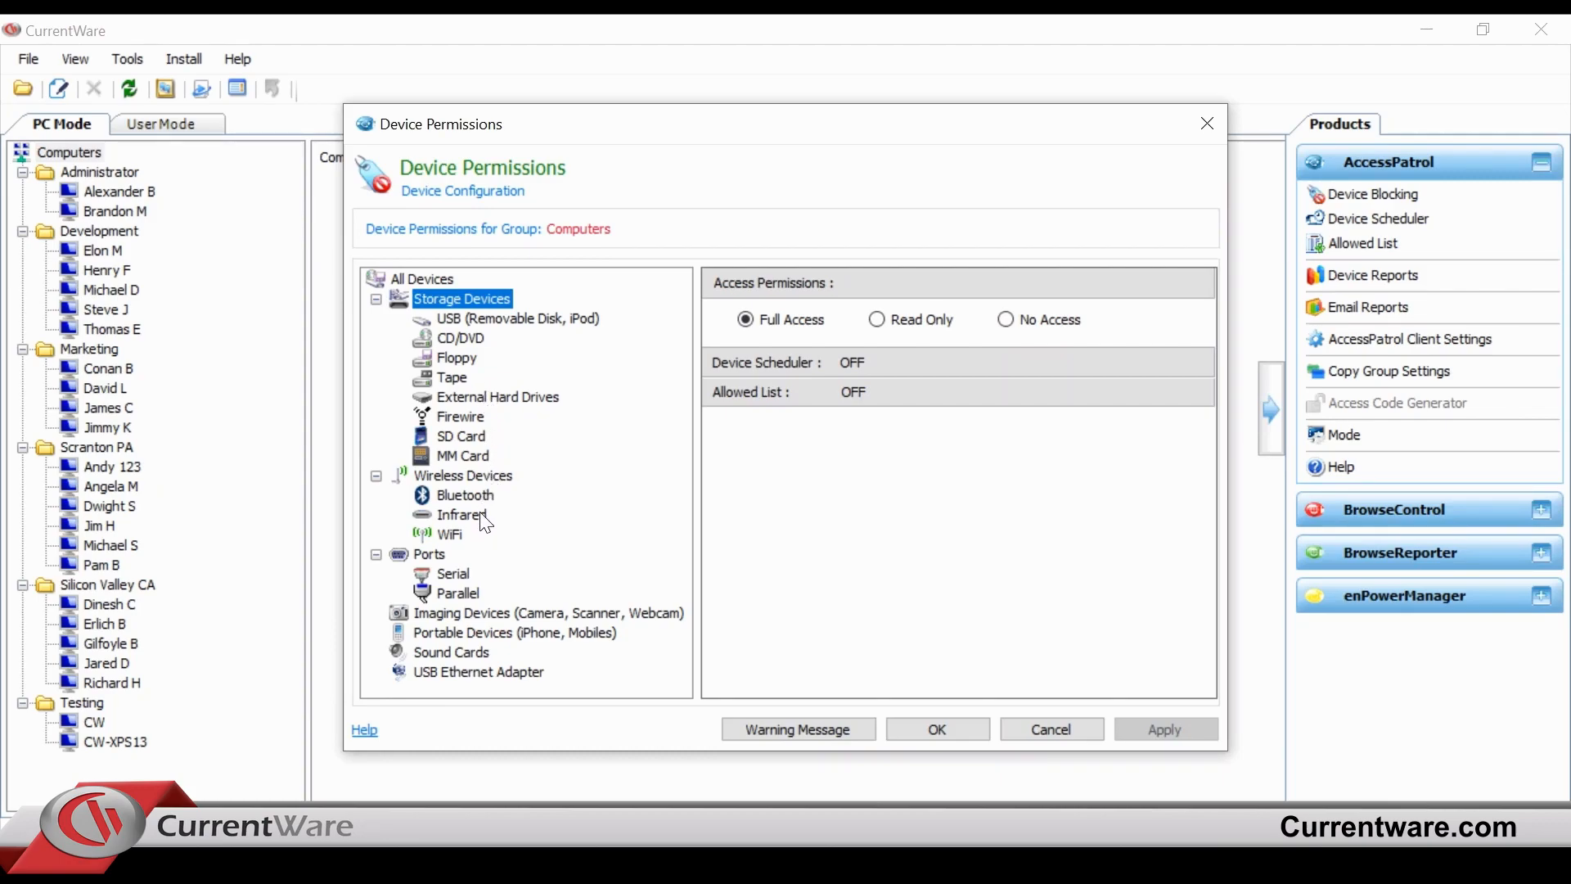
{"action": "mouse_move", "coordinate": [586, 327]}
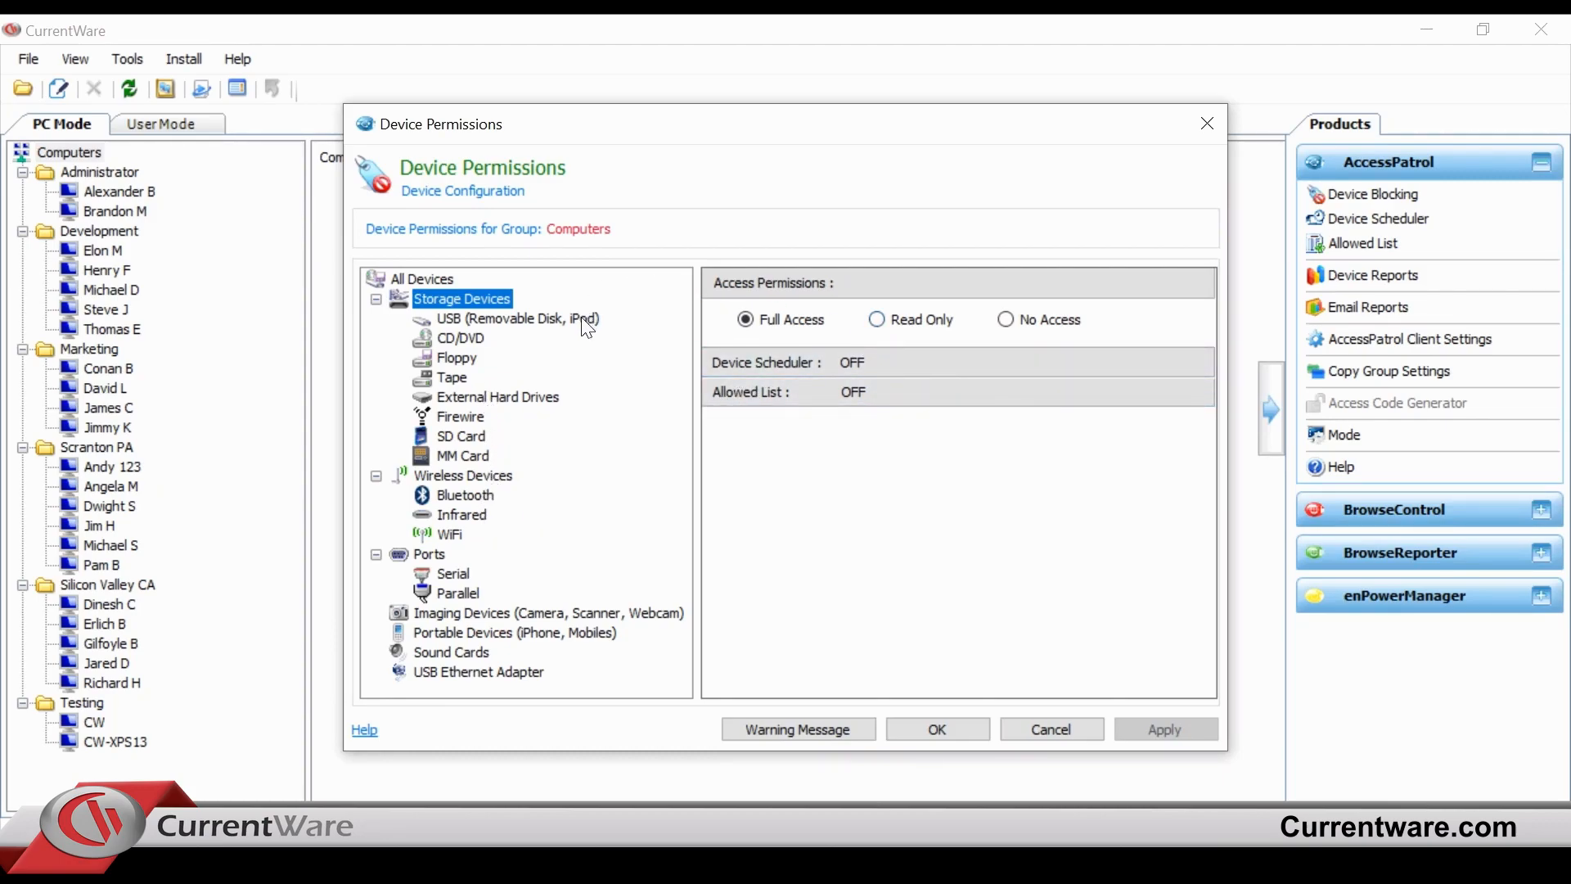
{"action": "left_click", "coordinate": [519, 318]}
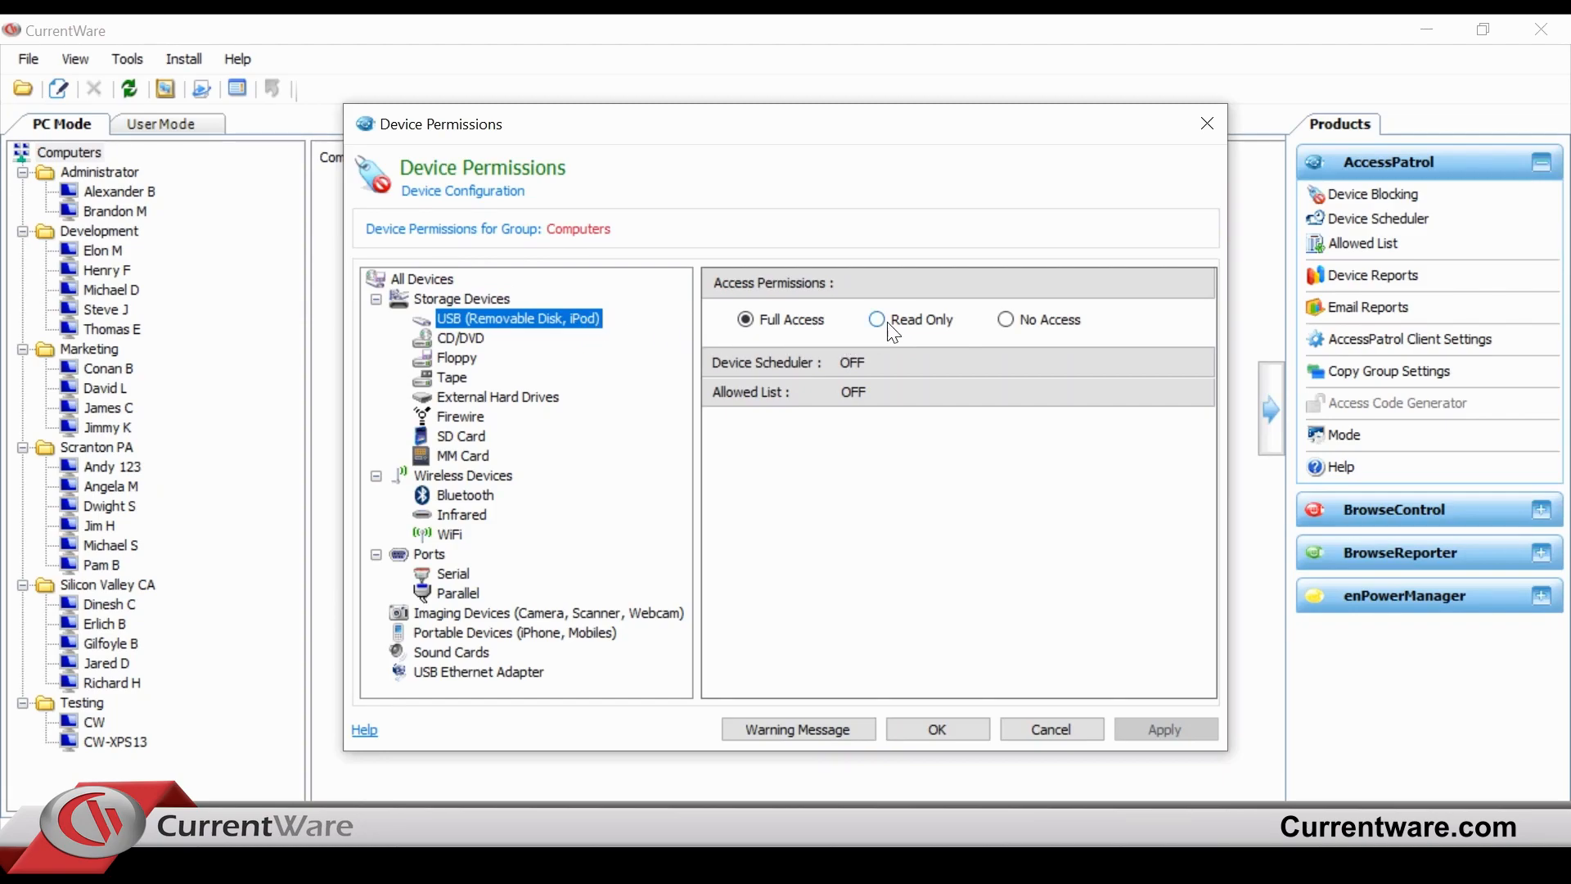
{"action": "mouse_move", "coordinate": [1007, 351]}
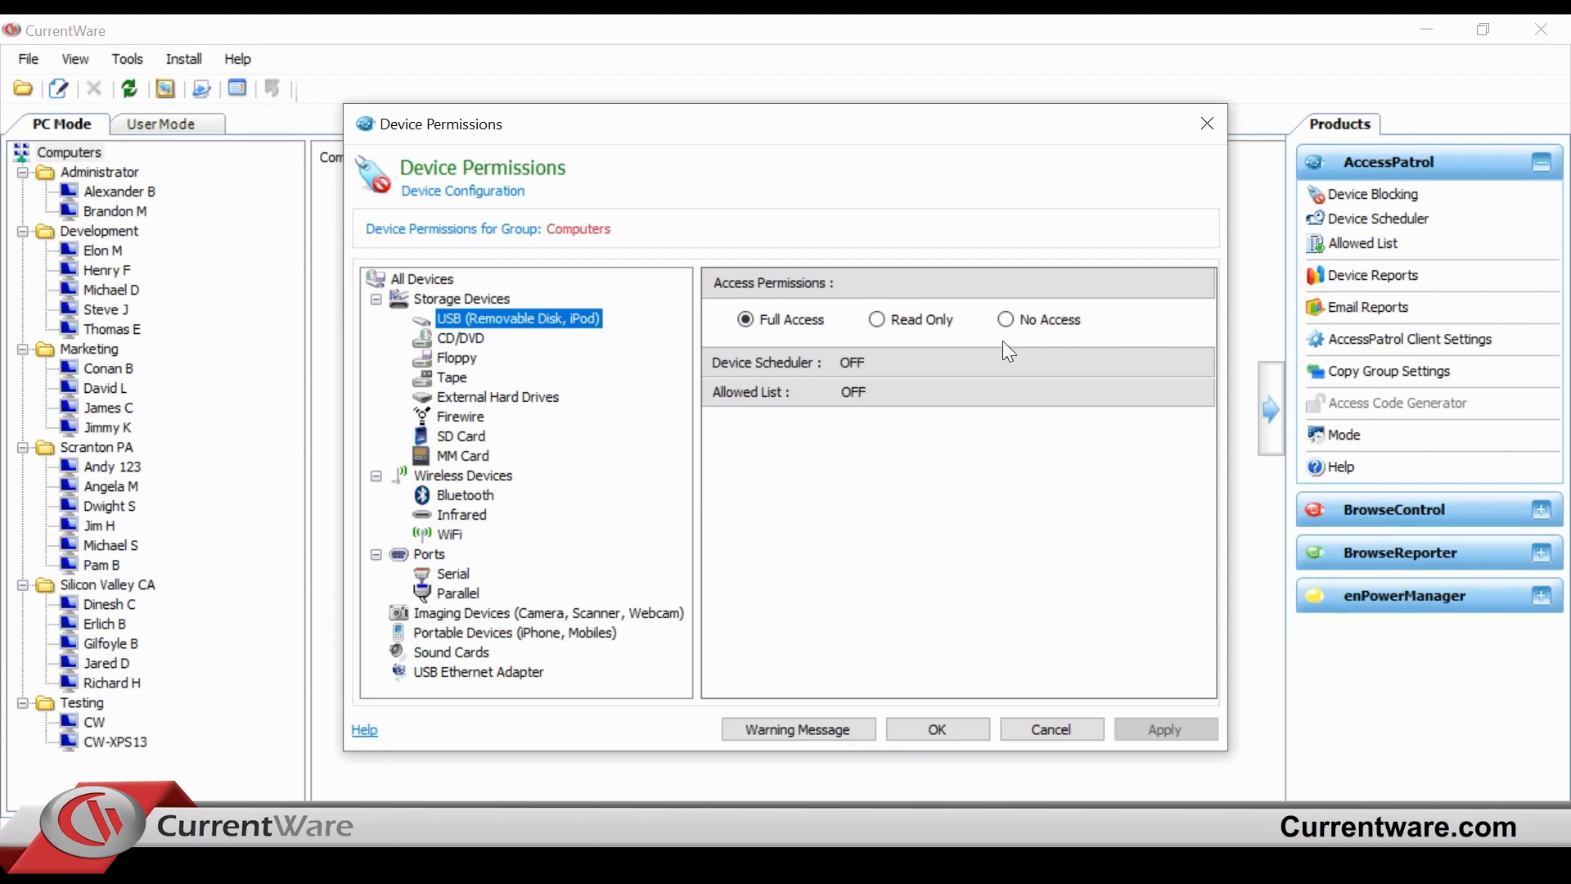
{"action": "left_click", "coordinate": [1005, 320]}
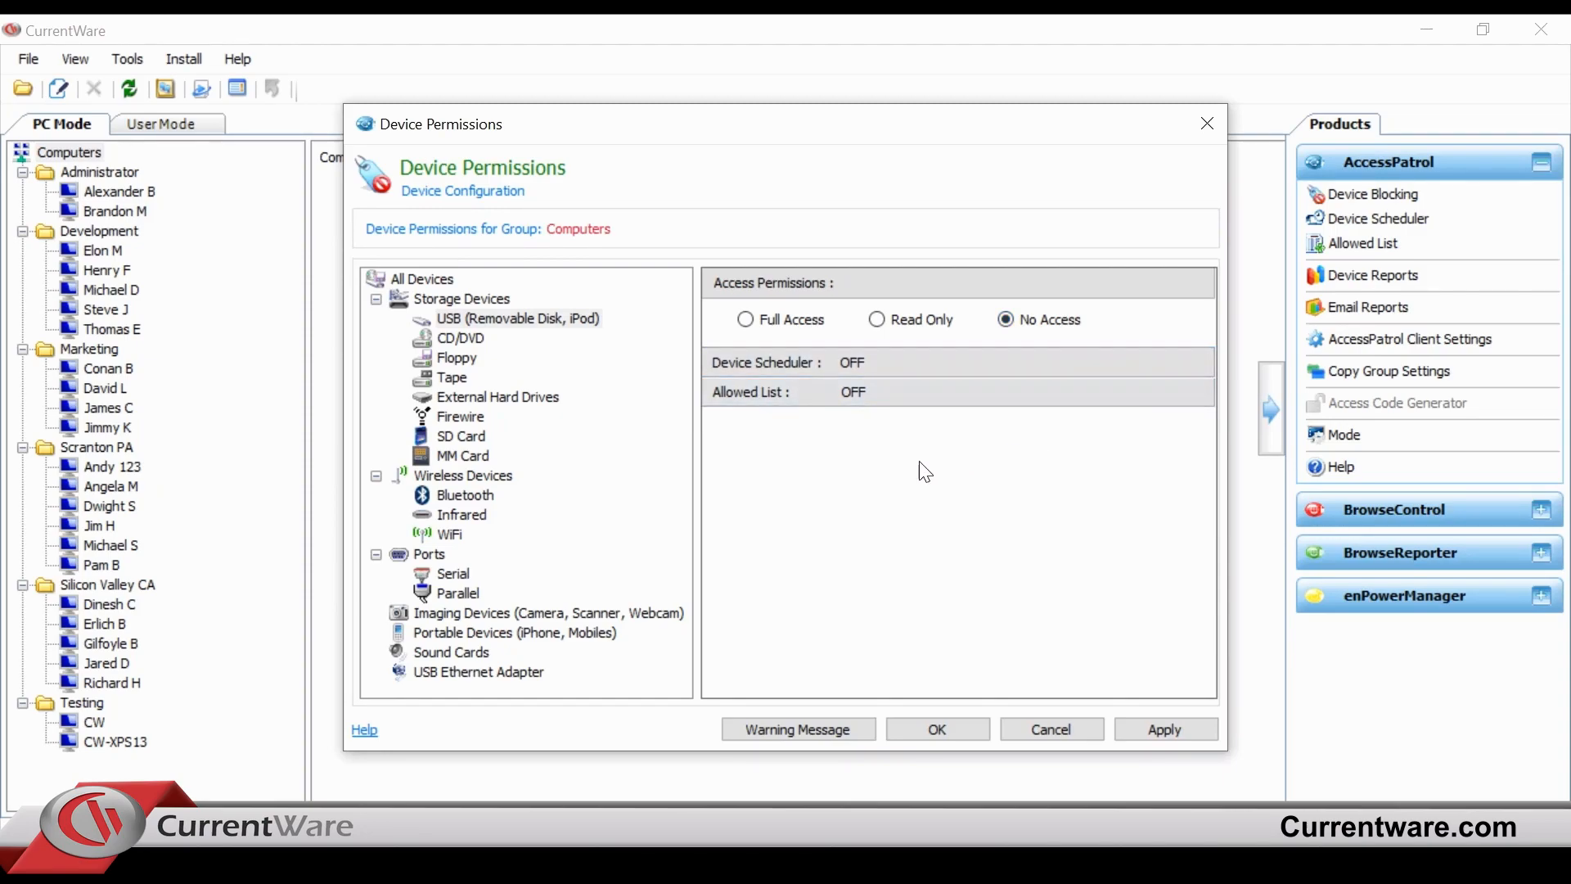
{"action": "mouse_move", "coordinate": [692, 475]}
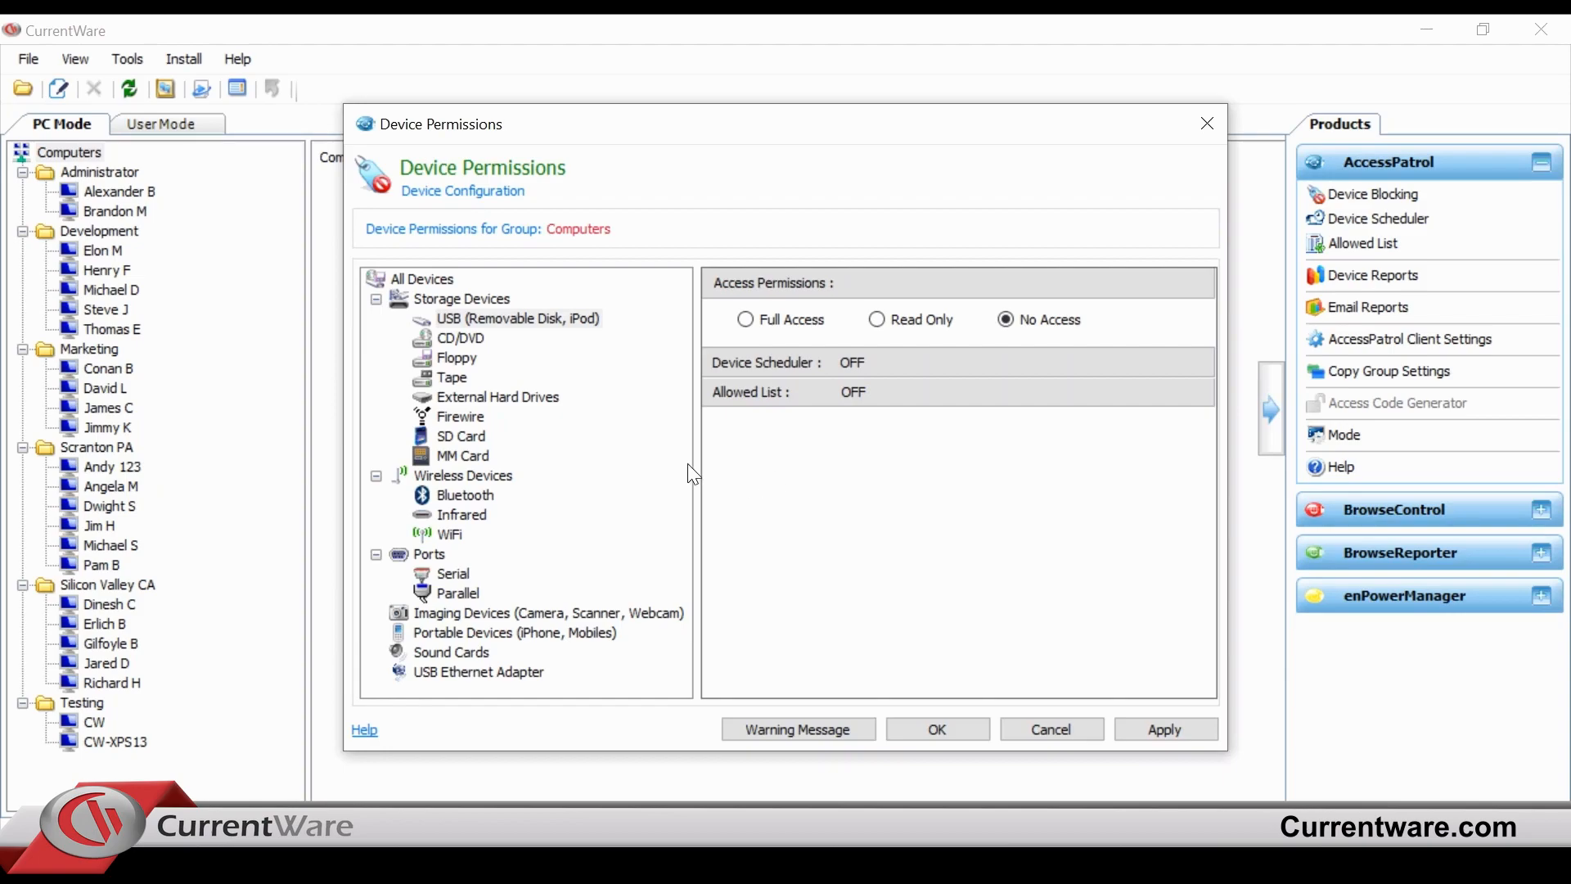
{"action": "mouse_move", "coordinate": [575, 438]}
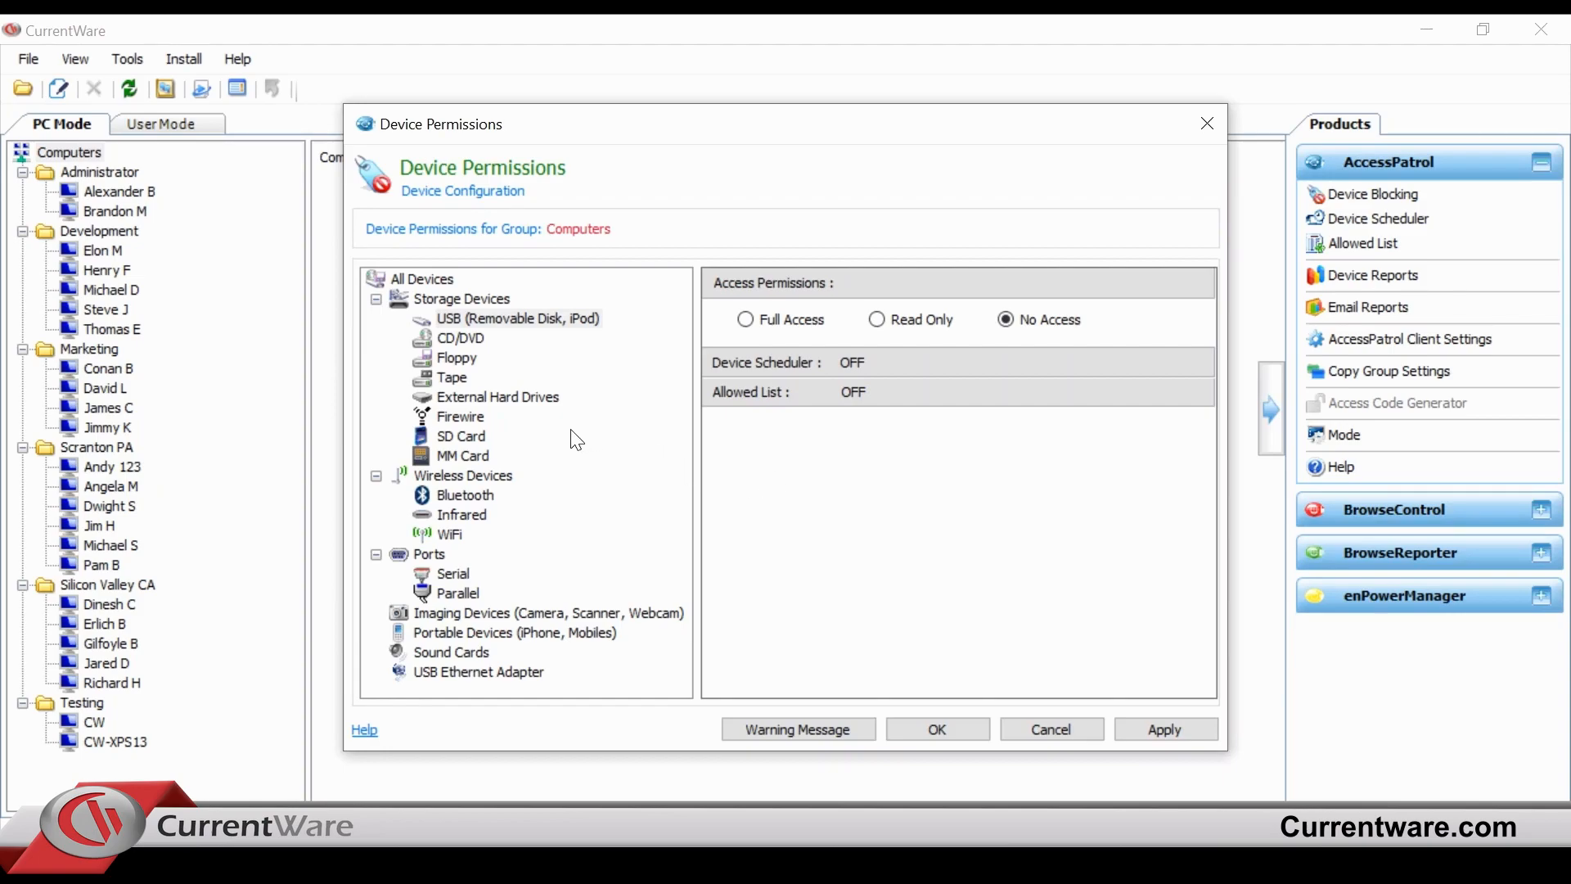
{"action": "mouse_move", "coordinate": [475, 645]}
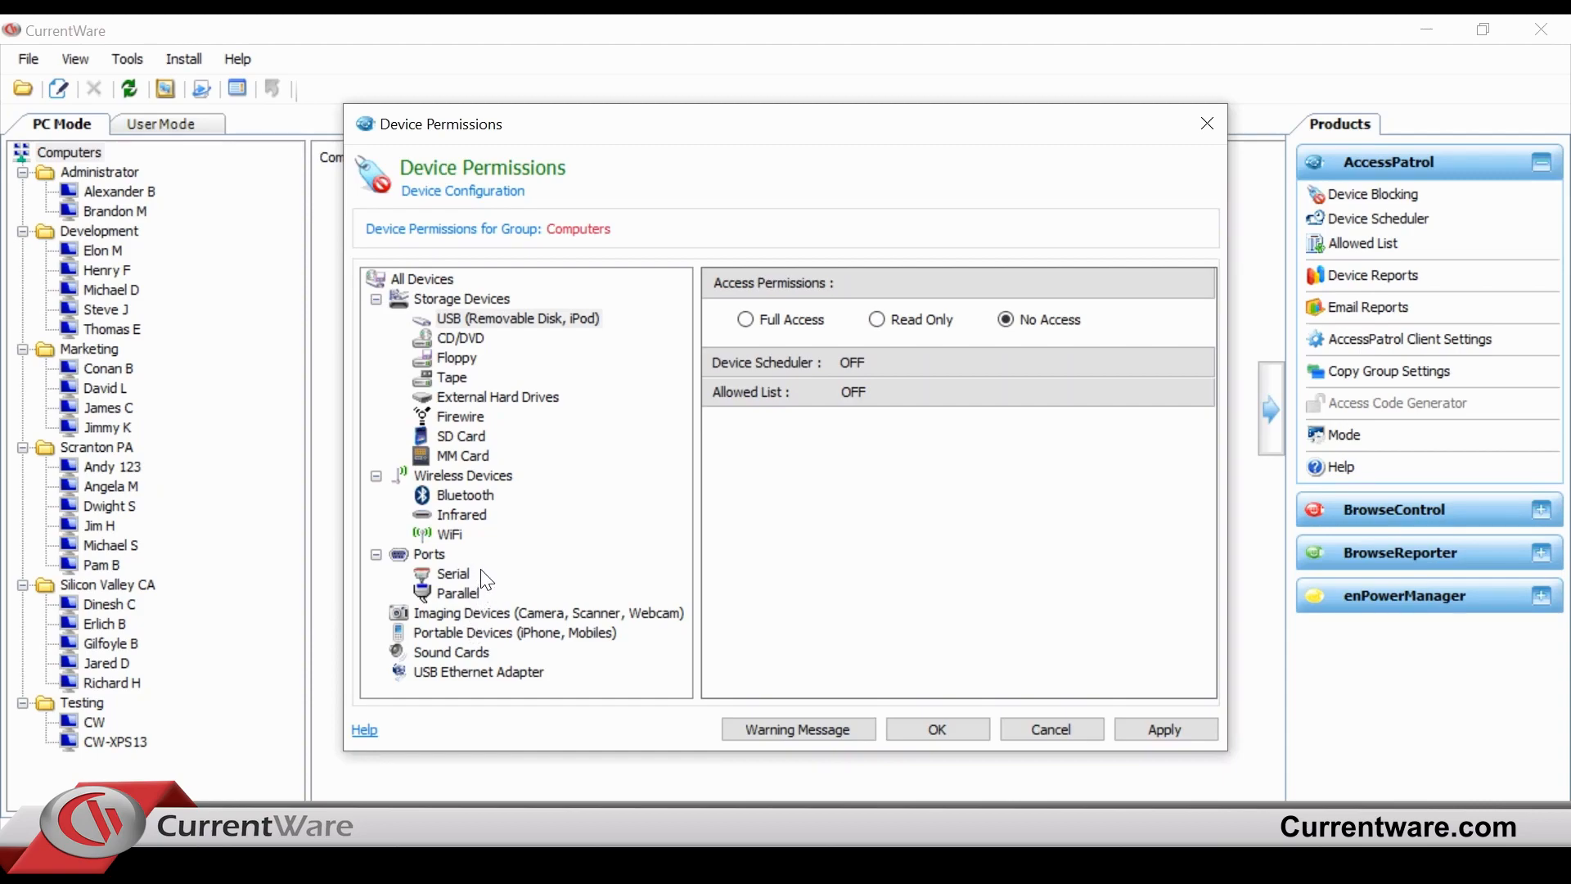
{"action": "mouse_move", "coordinate": [484, 568]}
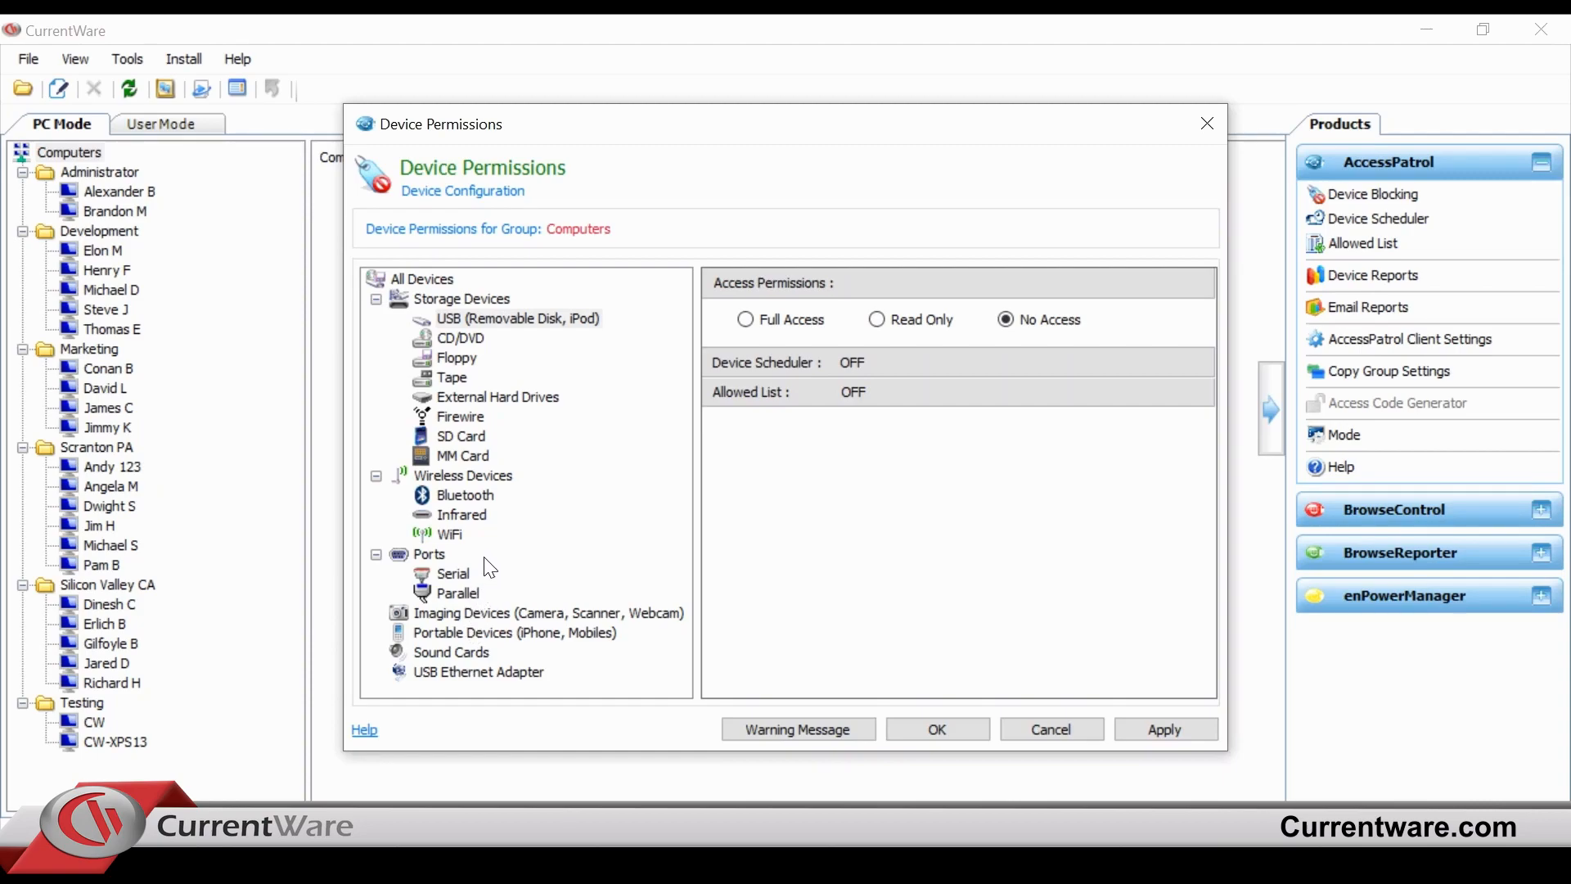
{"action": "mouse_move", "coordinate": [487, 429]}
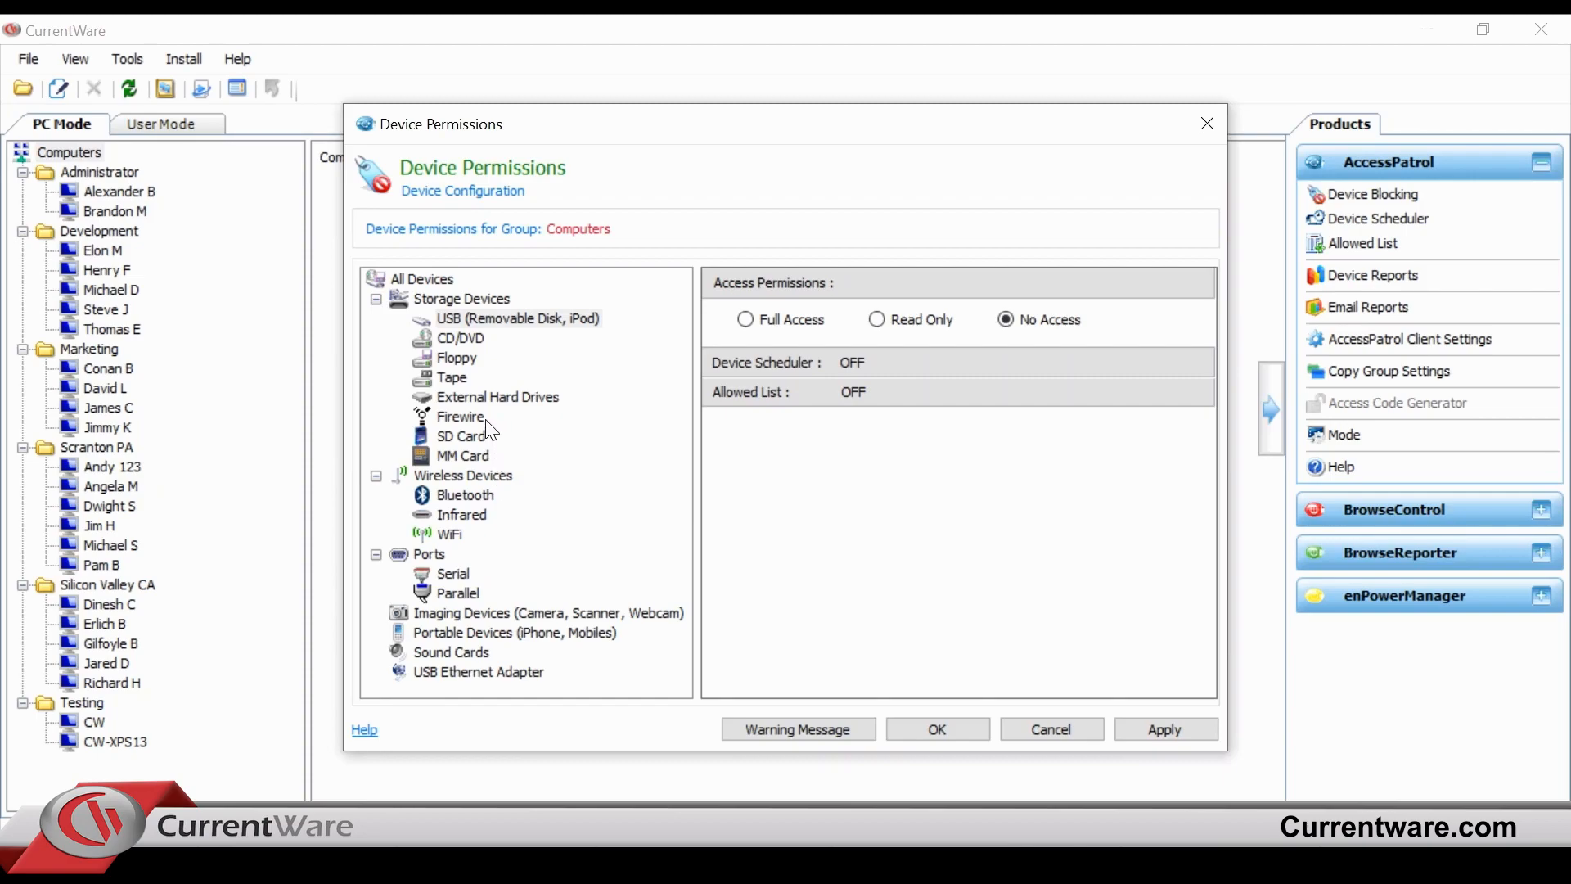
{"action": "mouse_move", "coordinate": [526, 431]}
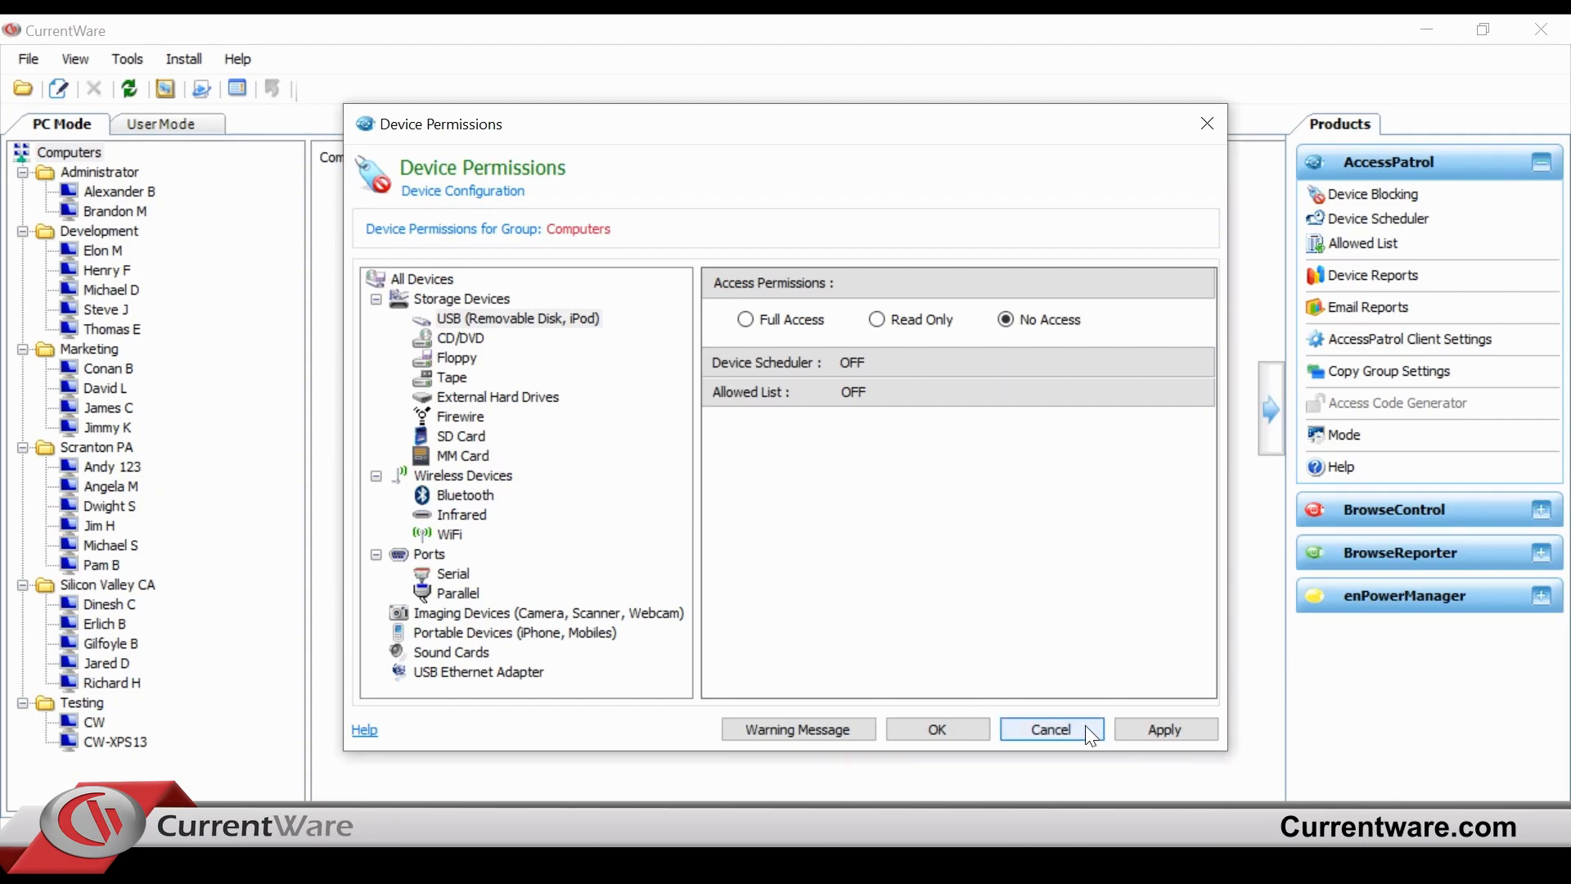
{"action": "left_click", "coordinate": [1051, 729]}
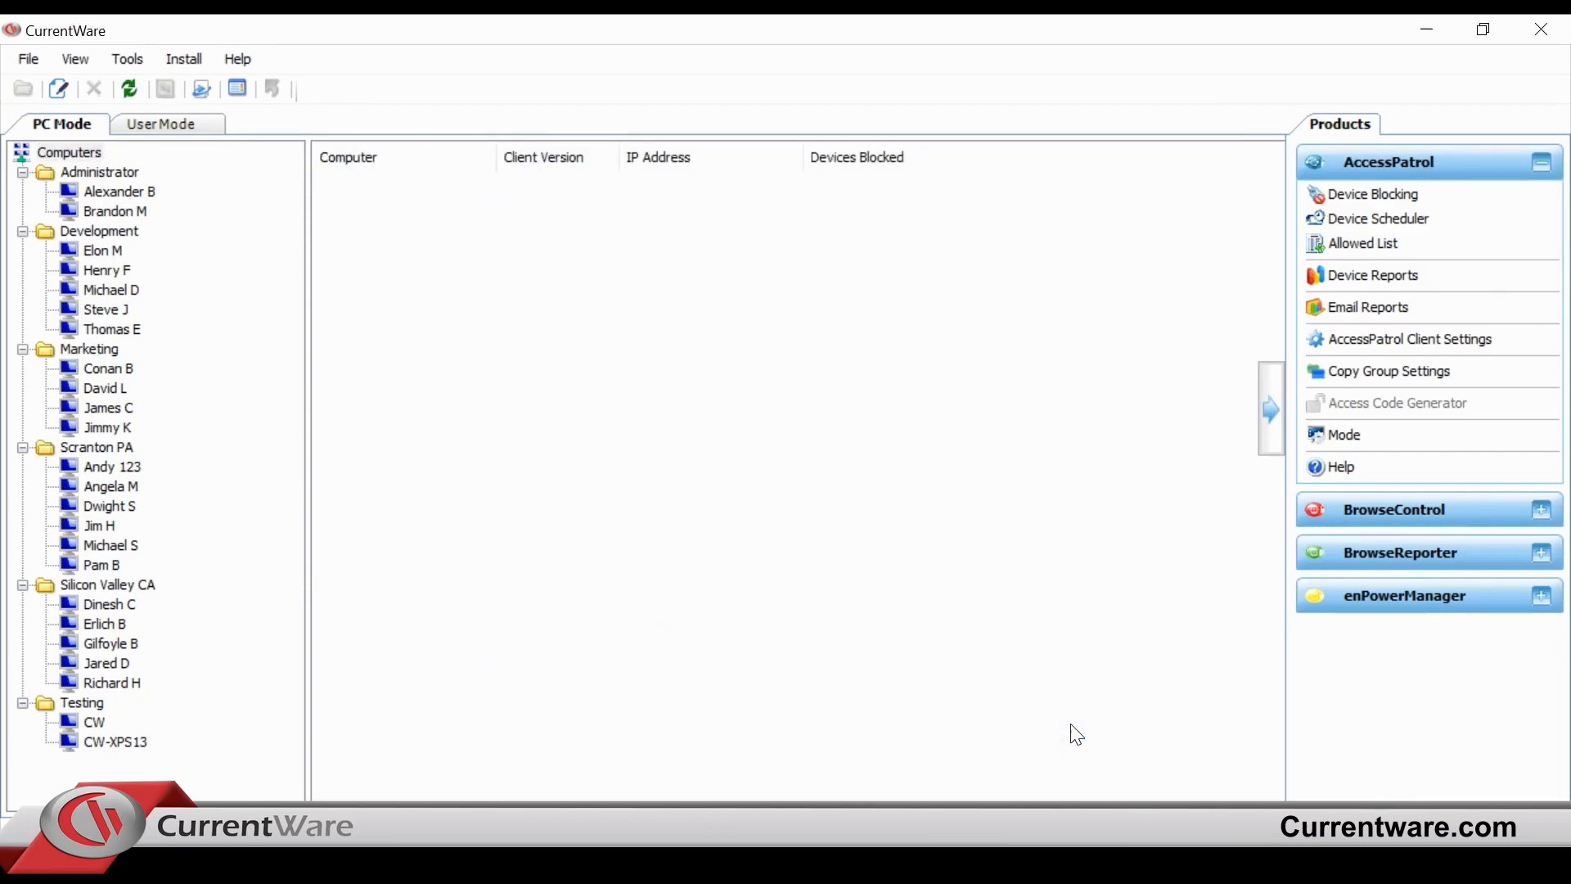
{"action": "mouse_move", "coordinate": [1055, 720]}
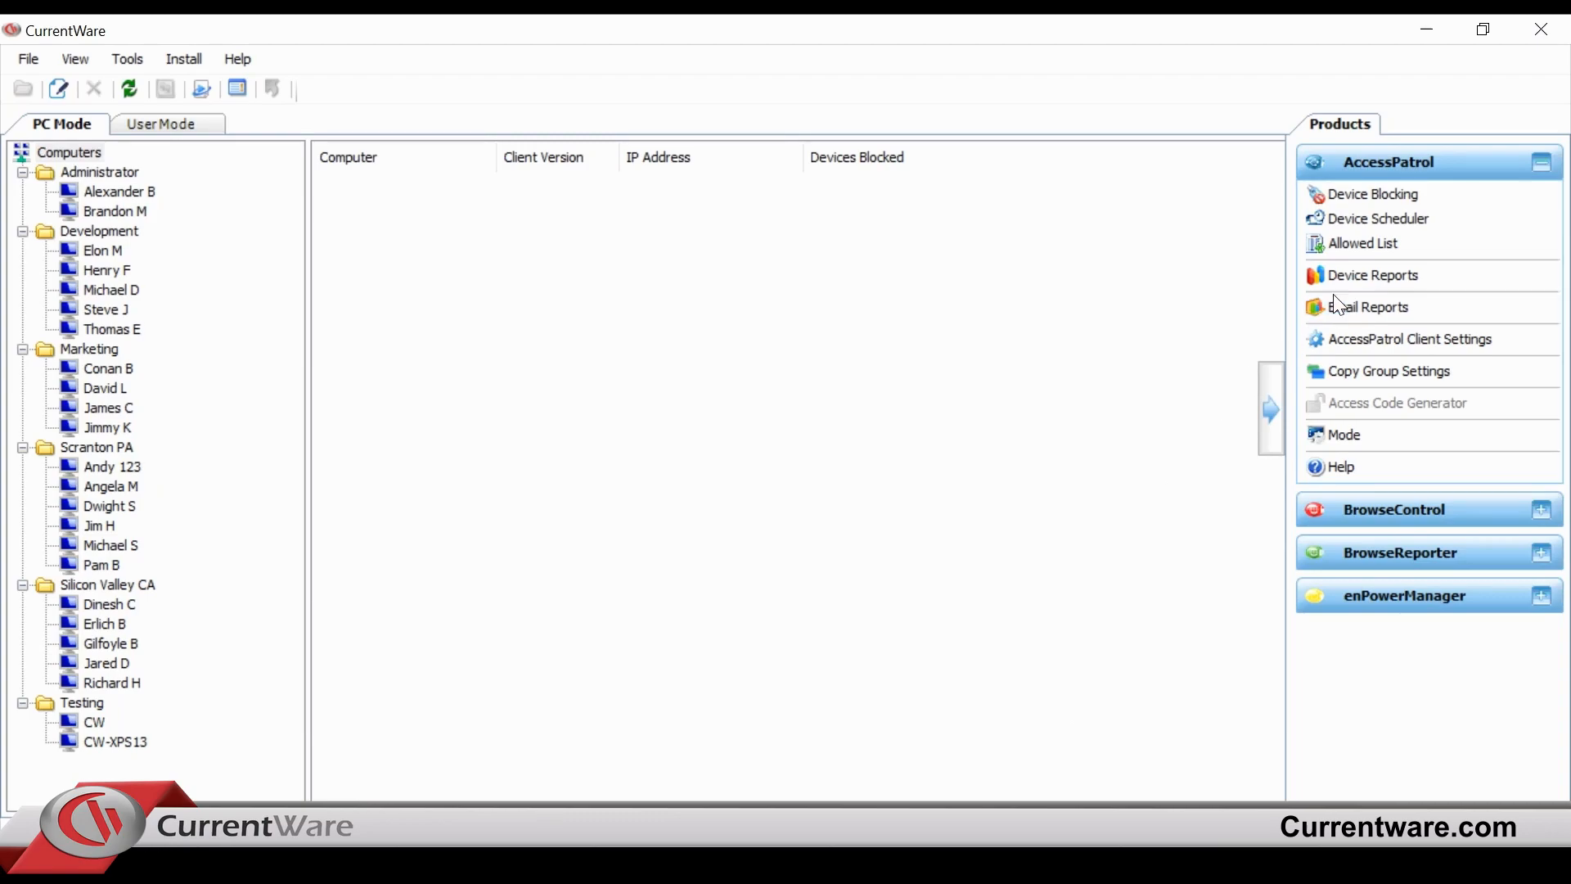
Run the 'Brandon - Access of Blocked Devices' profile from Device Reports.
{"action": "left_click", "coordinate": [1371, 275]}
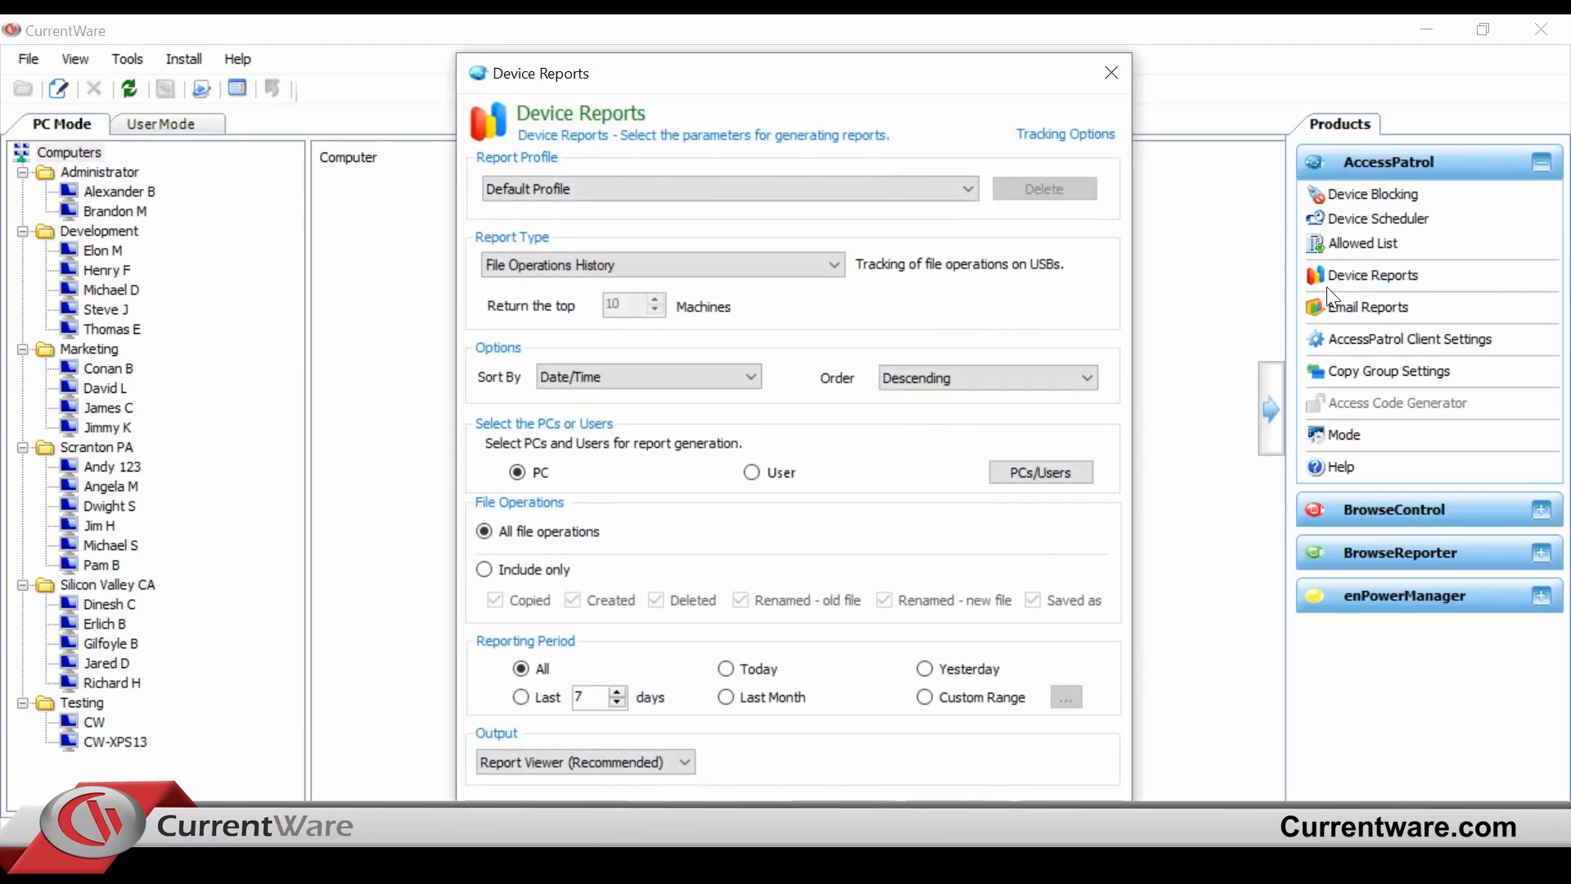
{"action": "mouse_move", "coordinate": [1085, 324]}
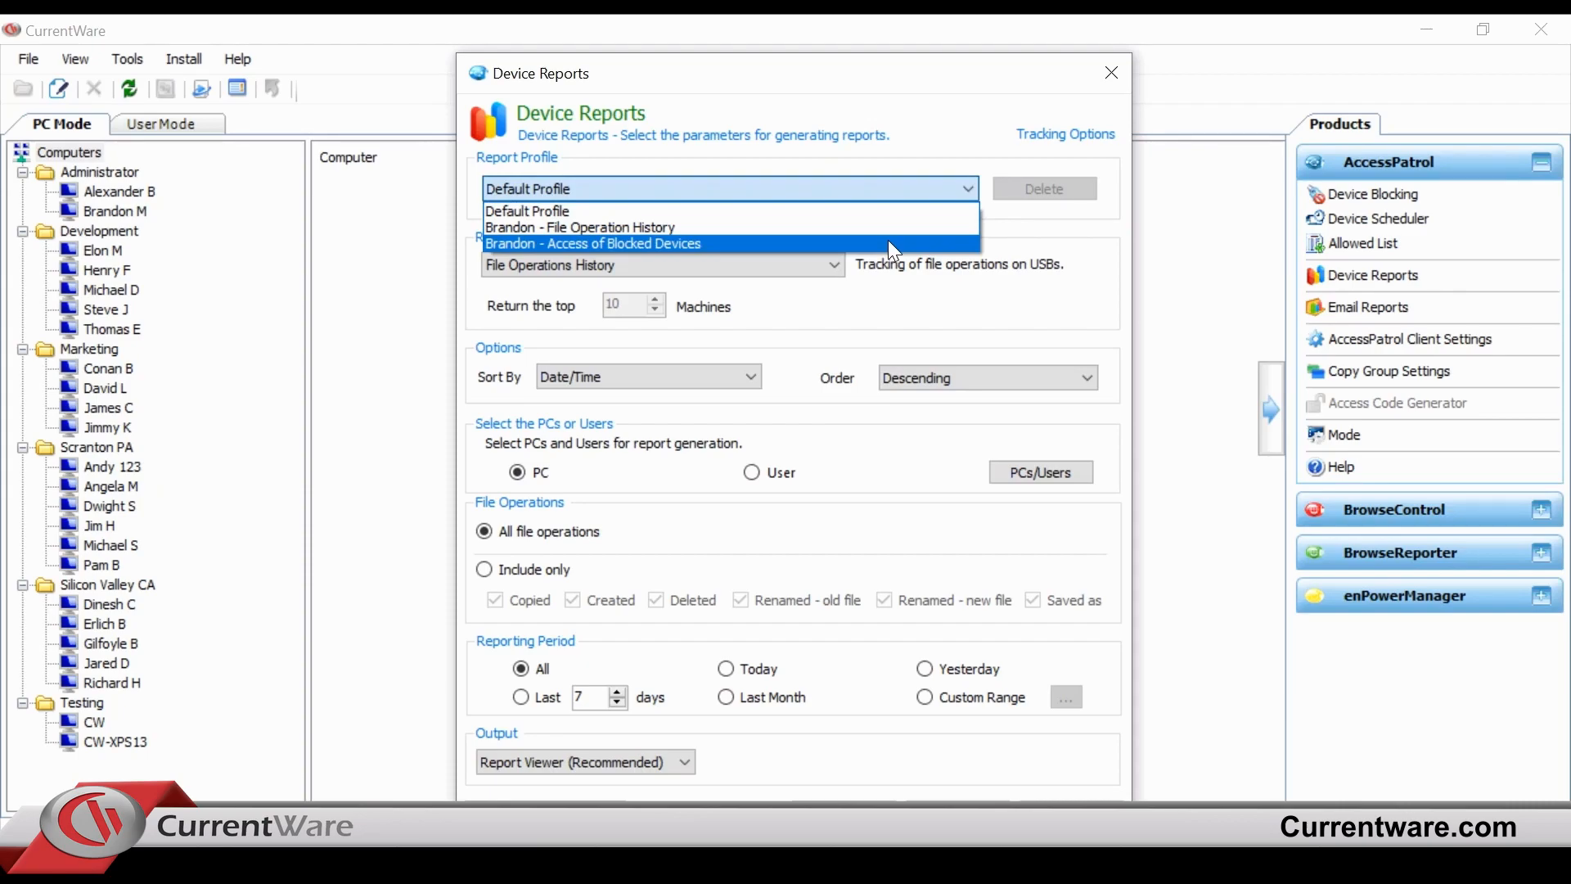
{"action": "left_click", "coordinate": [593, 244]}
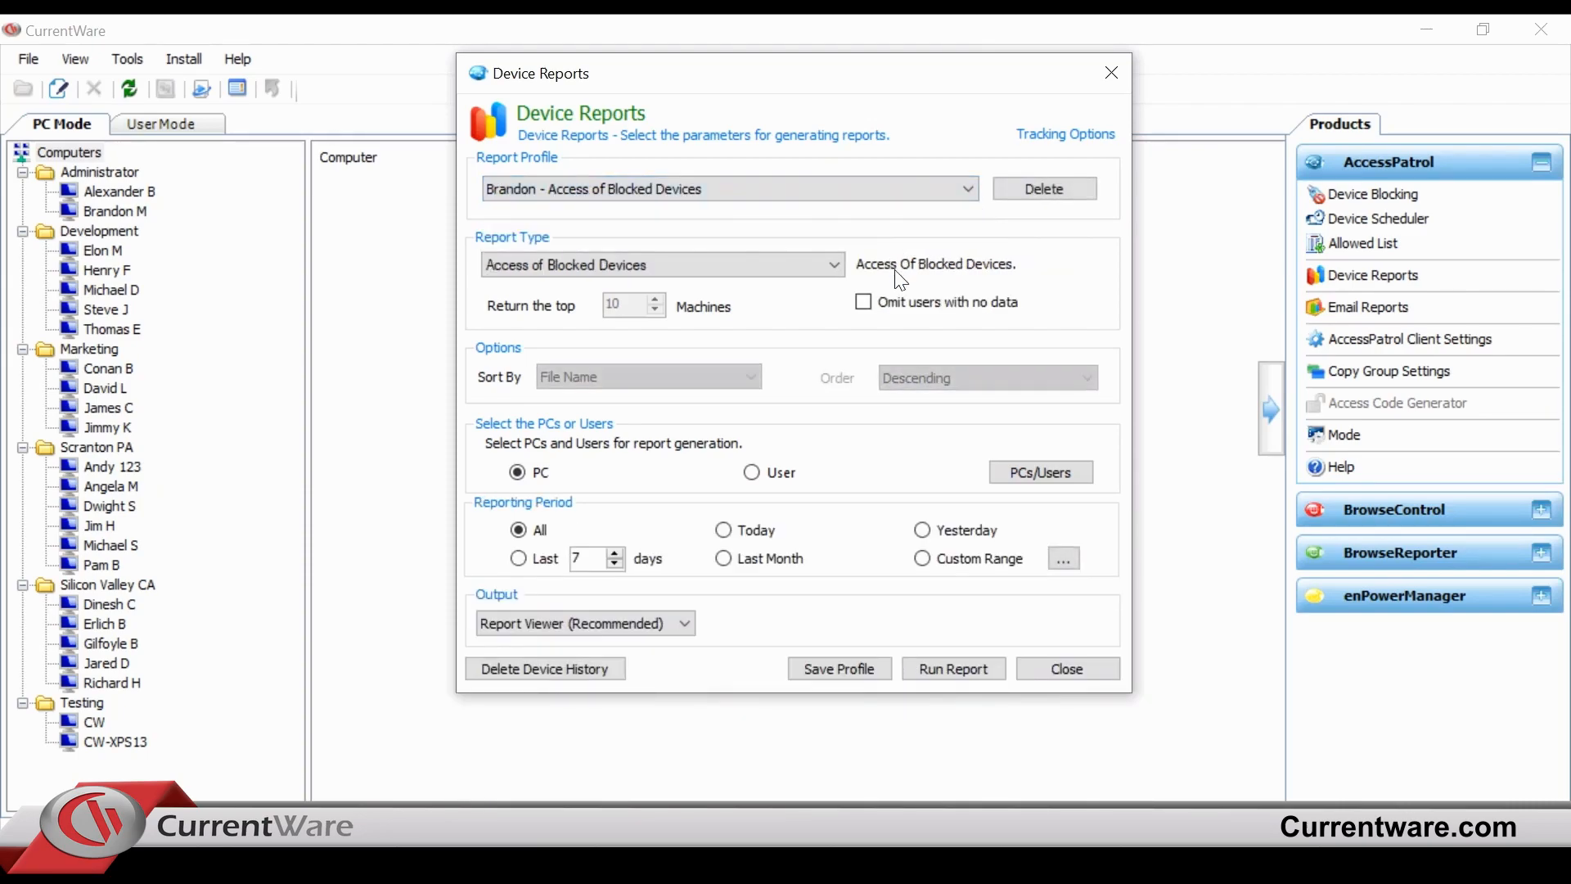
{"action": "left_click", "coordinate": [953, 668]}
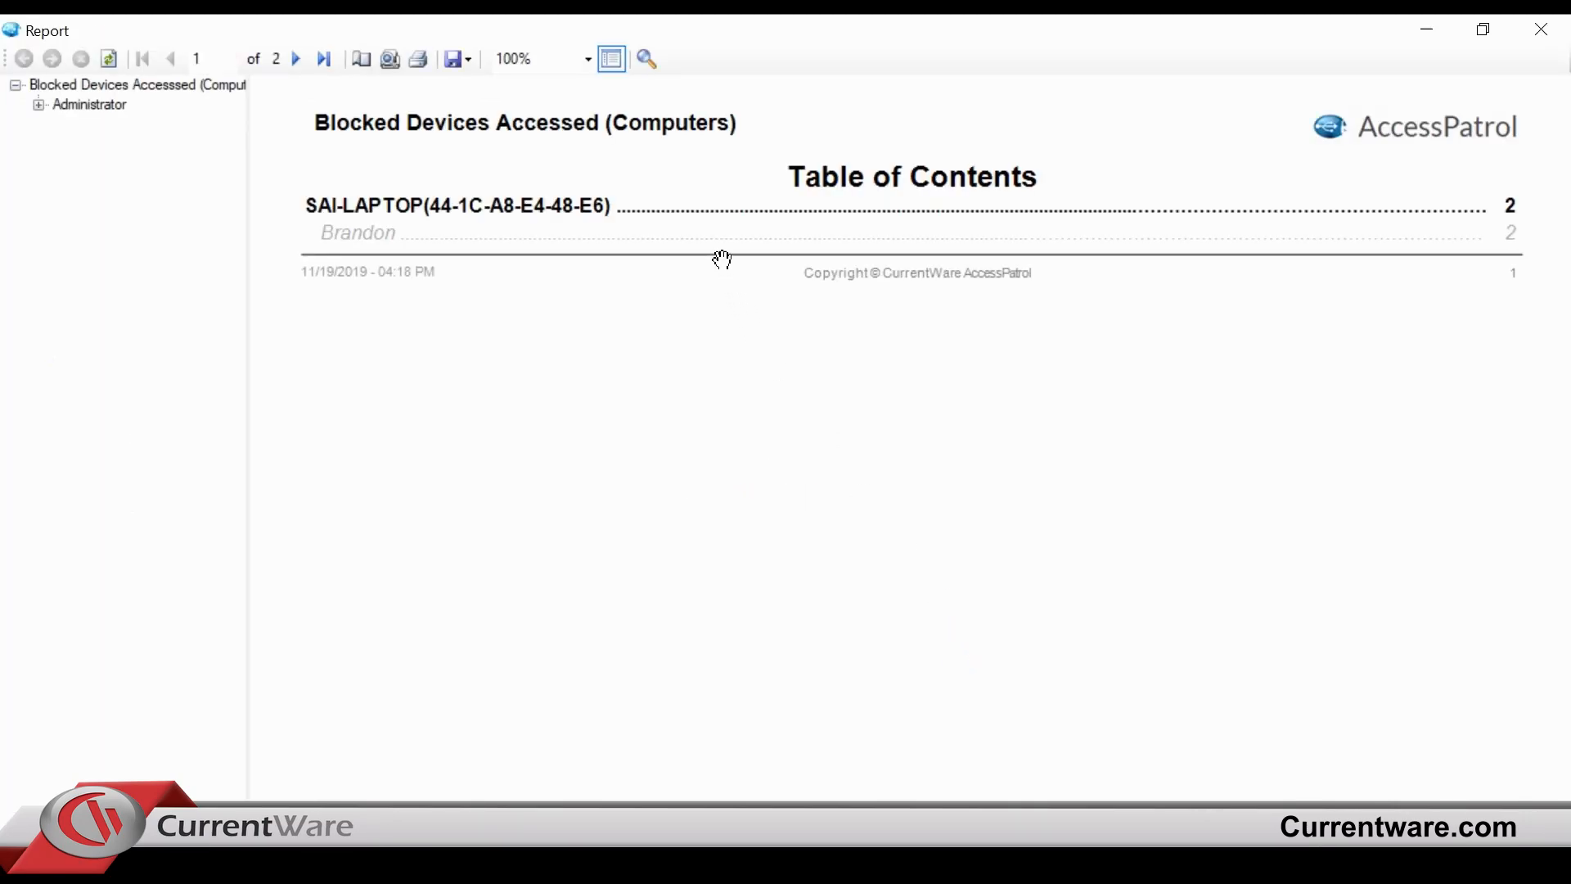
{"action": "left_click", "coordinate": [297, 59]}
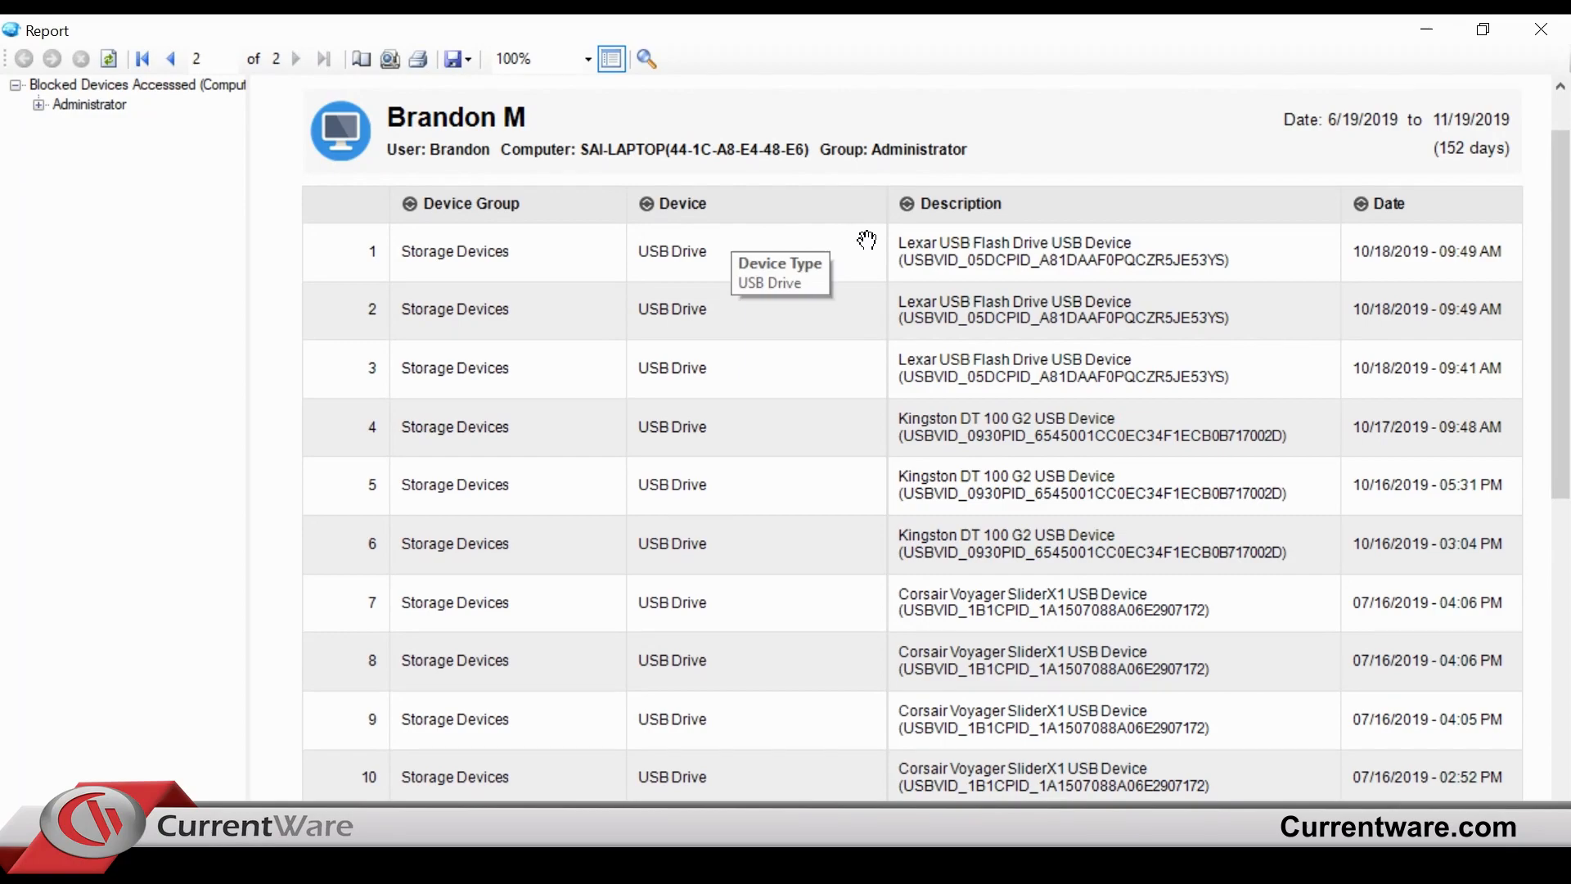
{"action": "mouse_move", "coordinate": [1298, 194]}
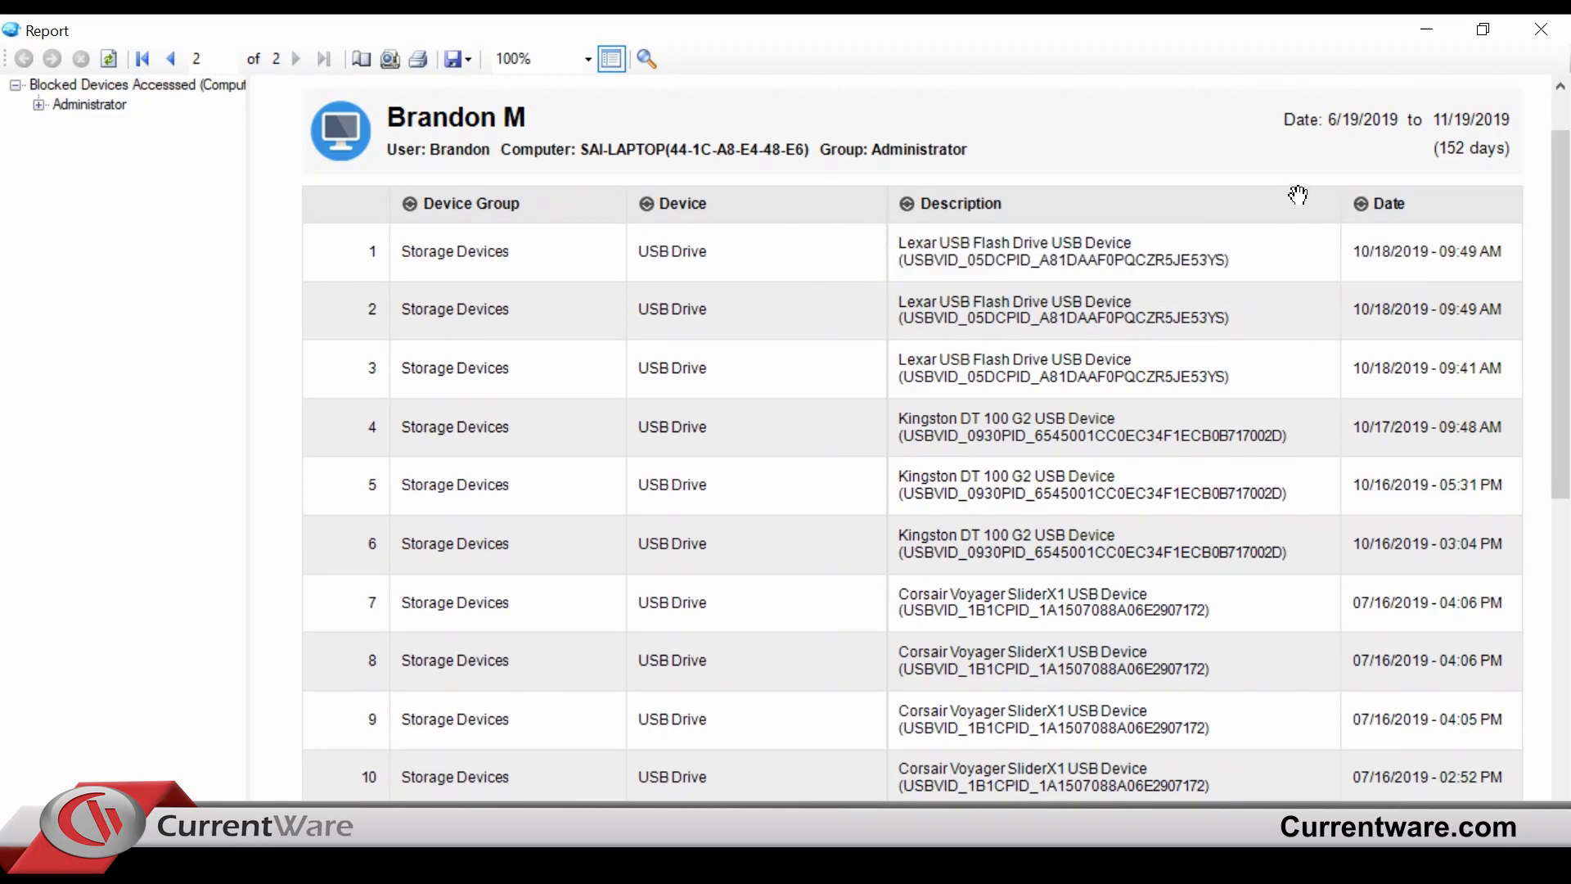
{"action": "mouse_move", "coordinate": [1298, 191]}
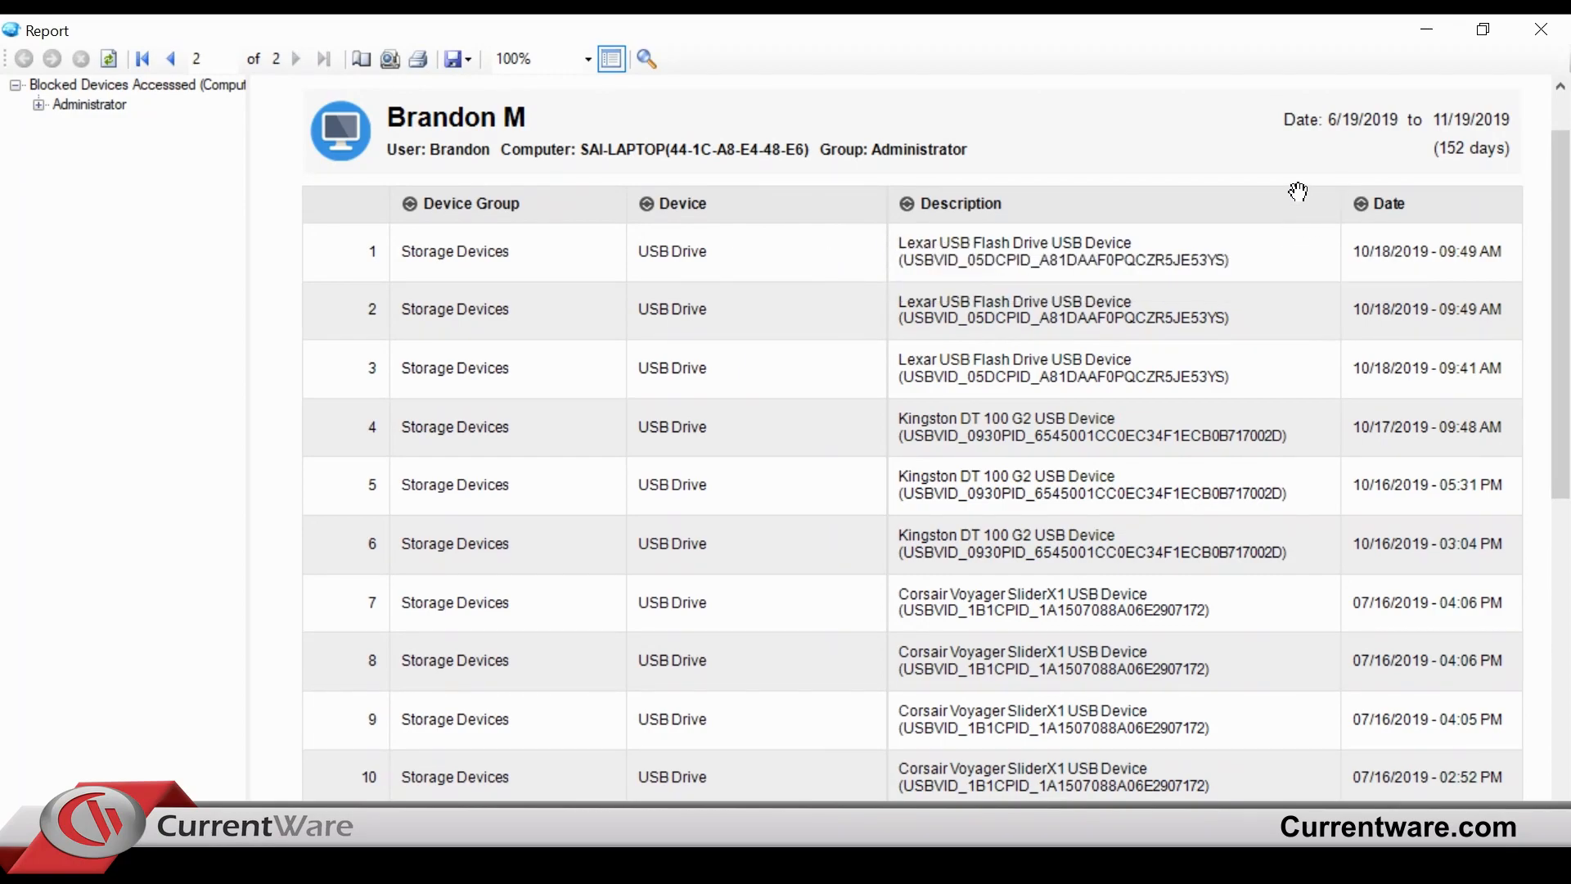
{"action": "mouse_move", "coordinate": [1340, 203]}
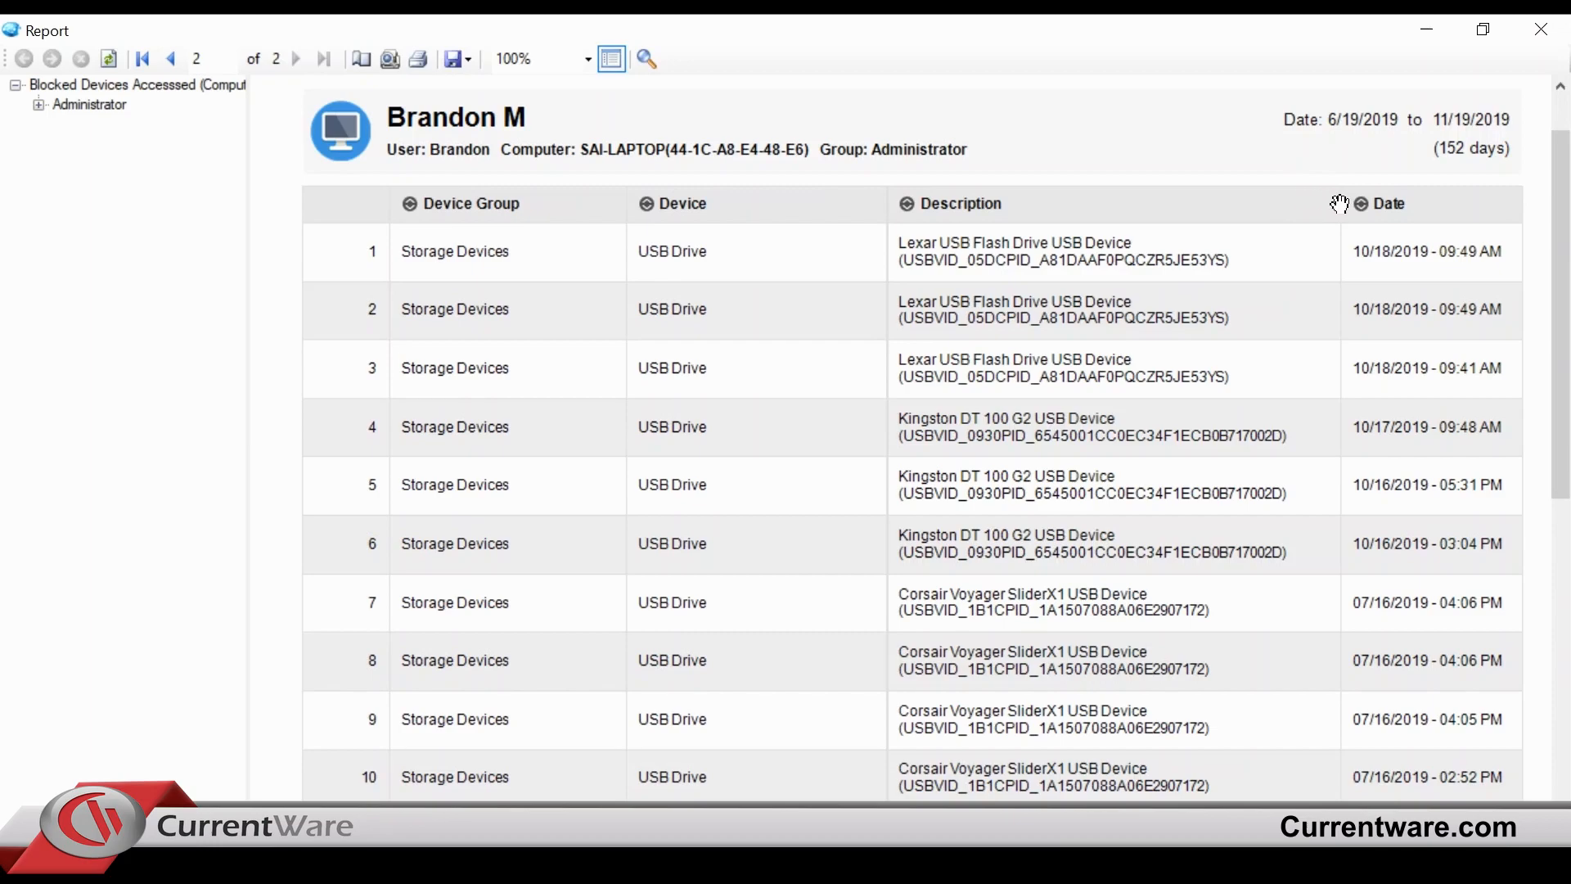
{"action": "scroll", "scroll_direction": "down", "scroll_amount": 3}
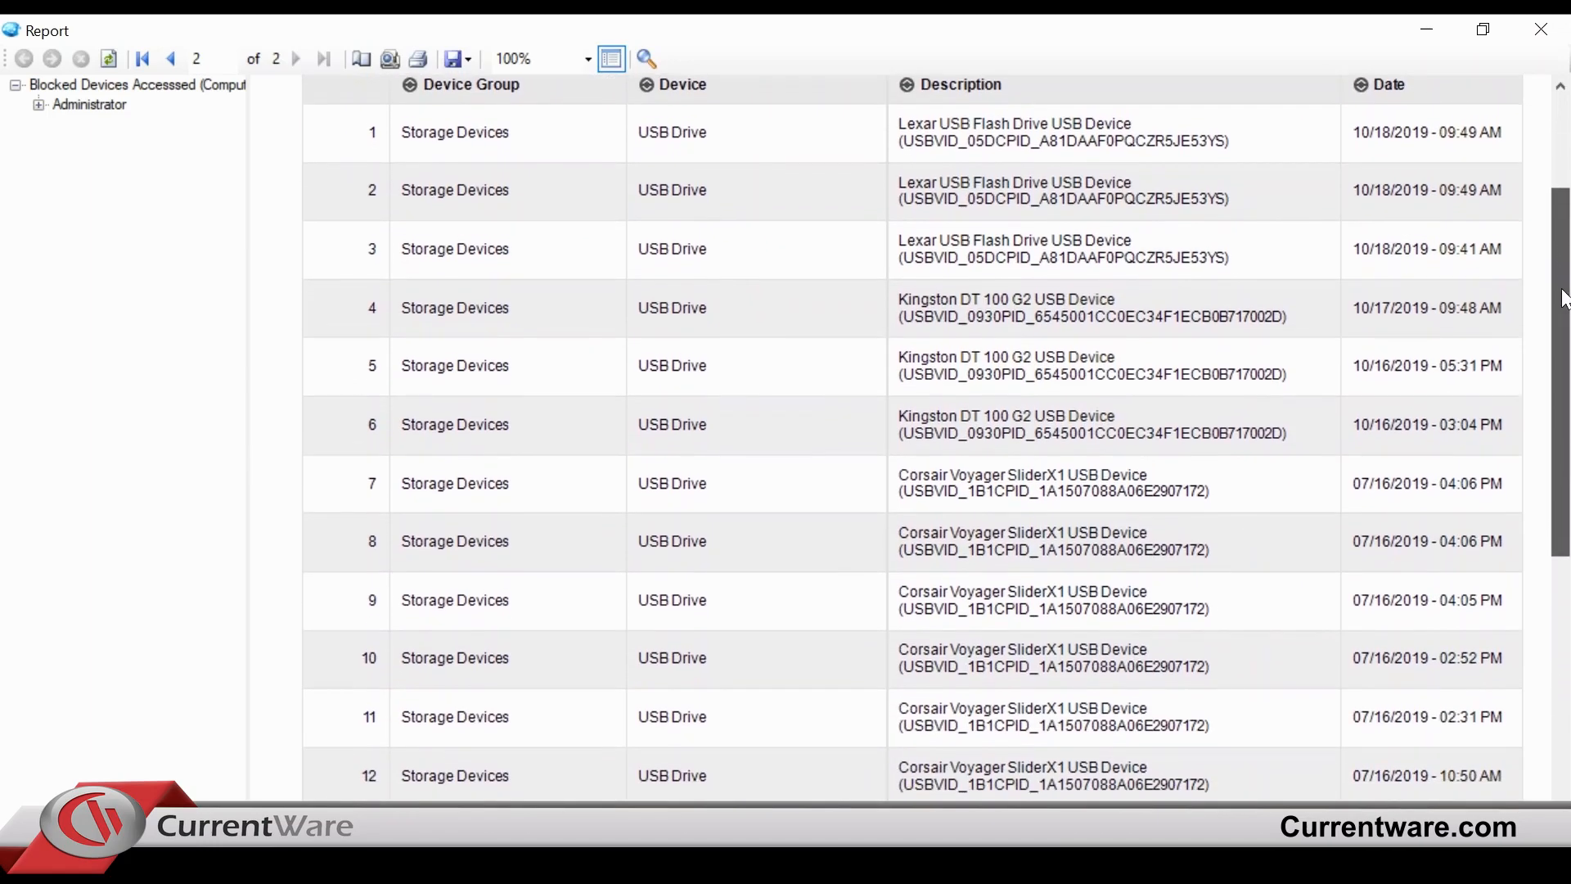
{"action": "scroll", "scroll_direction": "down", "scroll_amount": 3}
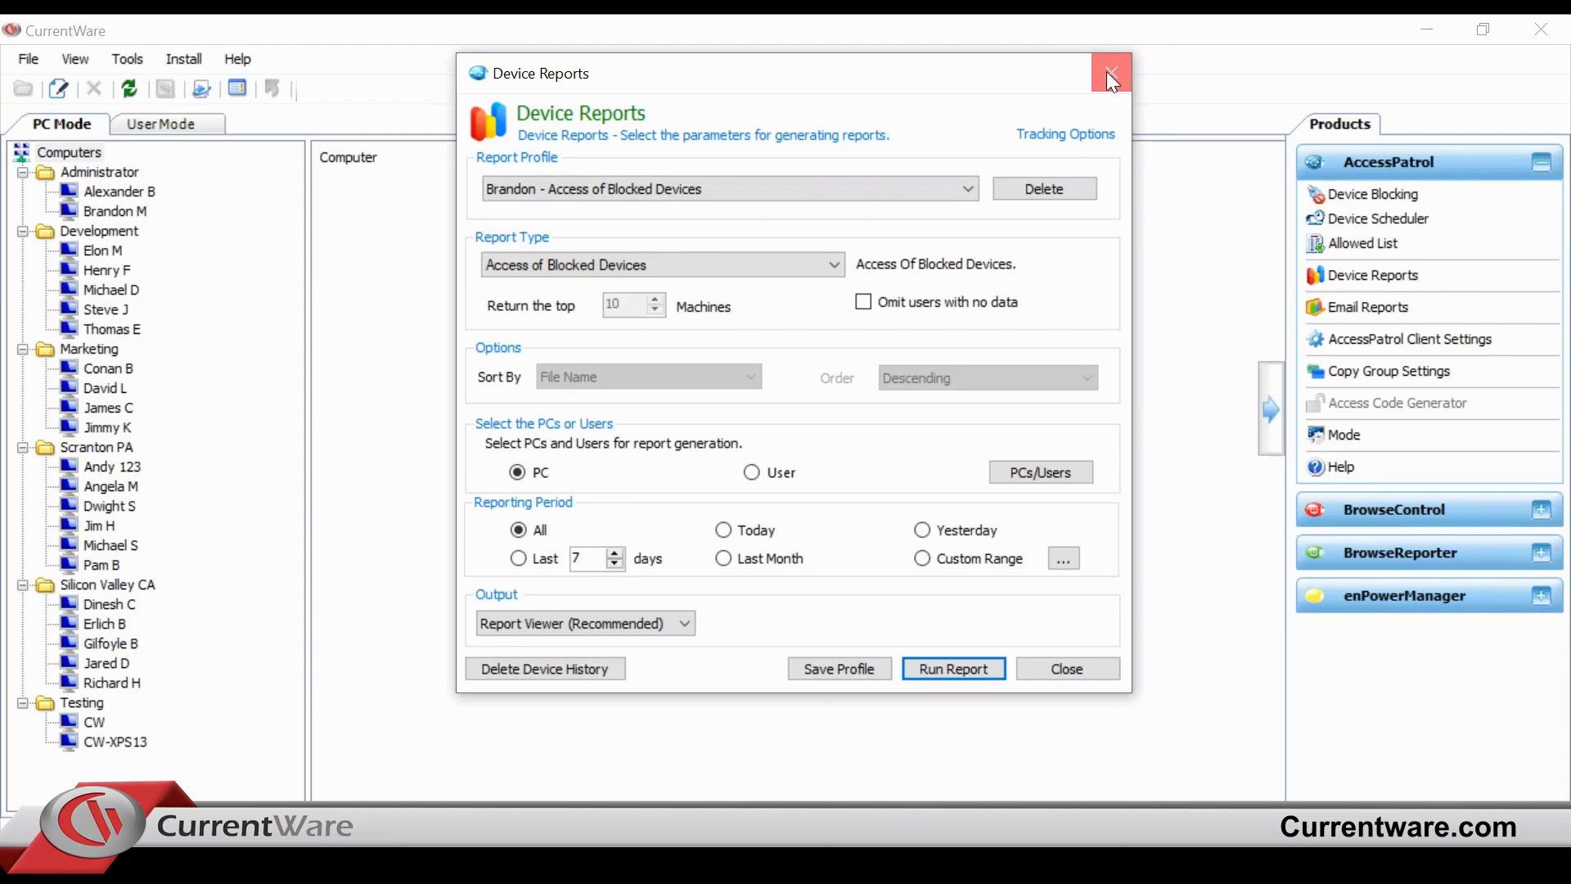
{"action": "left_click", "coordinate": [1110, 74]}
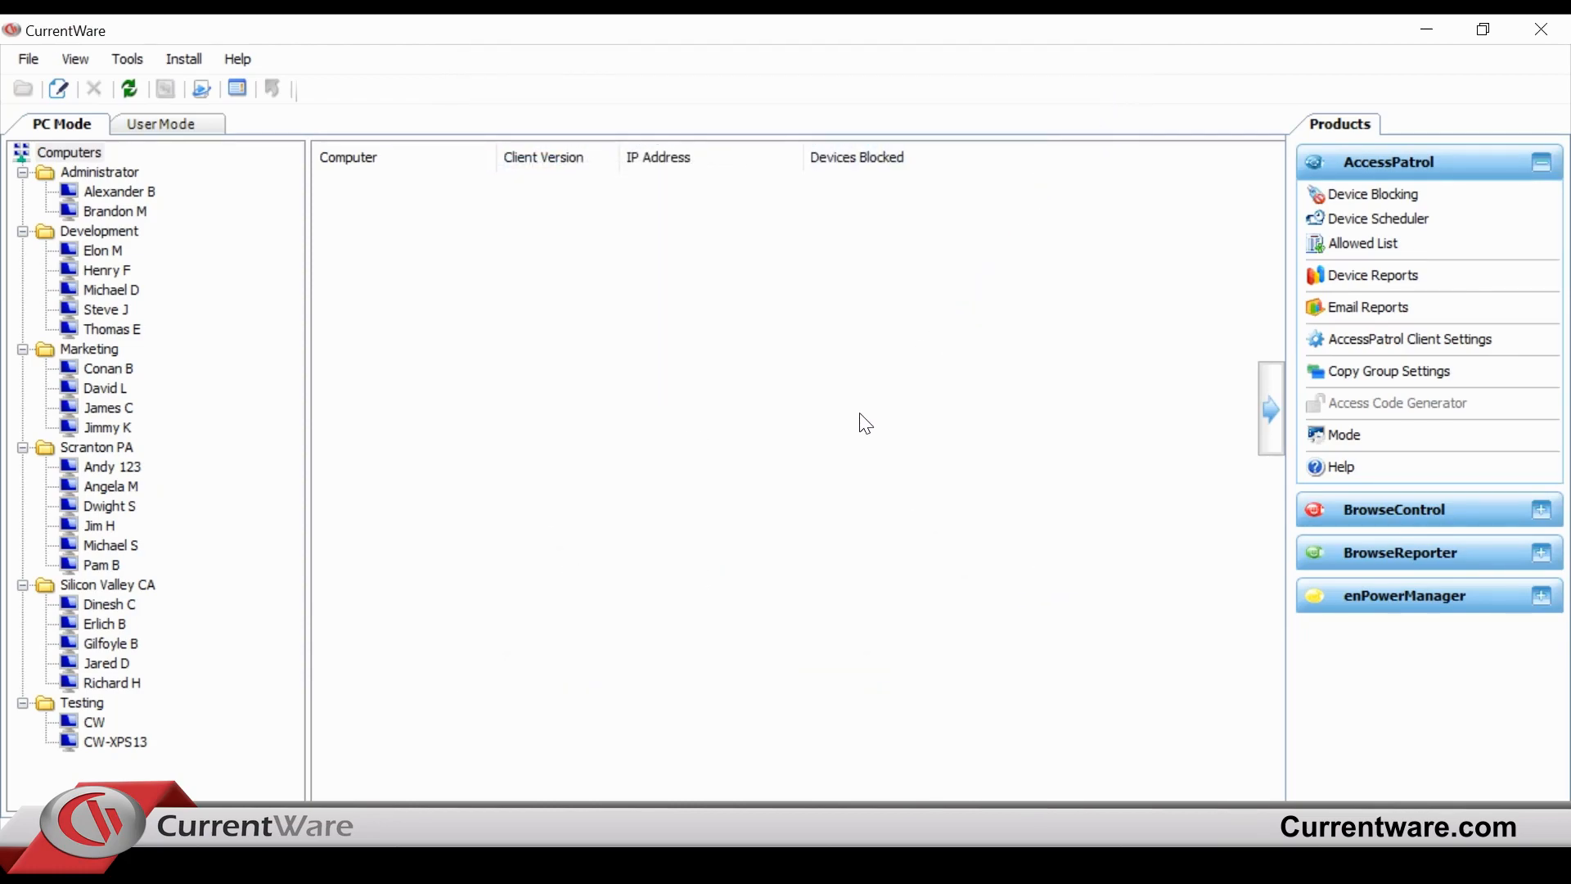